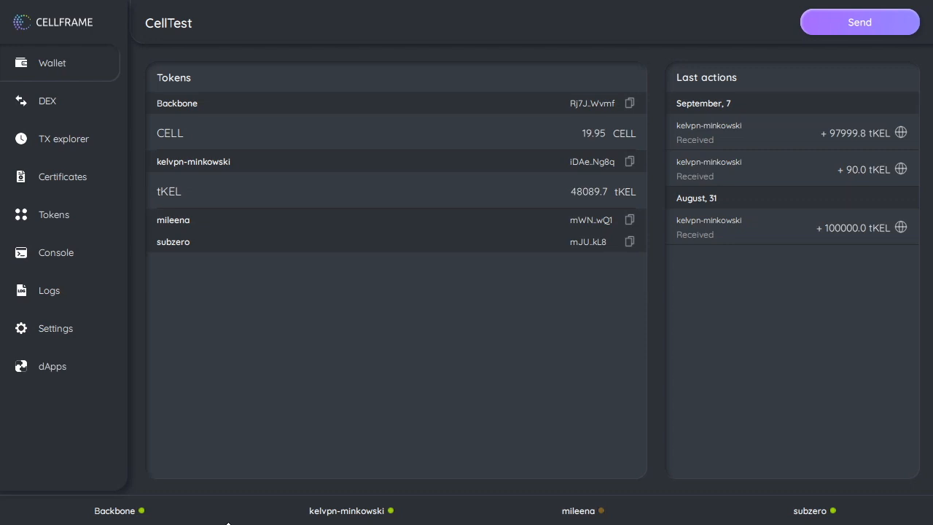
pyautogui.moveTo(534, 178)
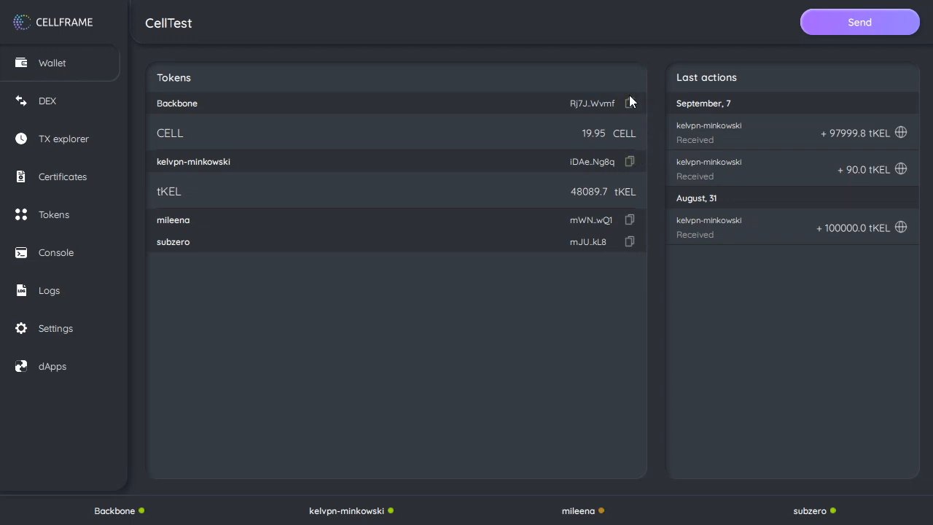
pyautogui.moveTo(657, 127)
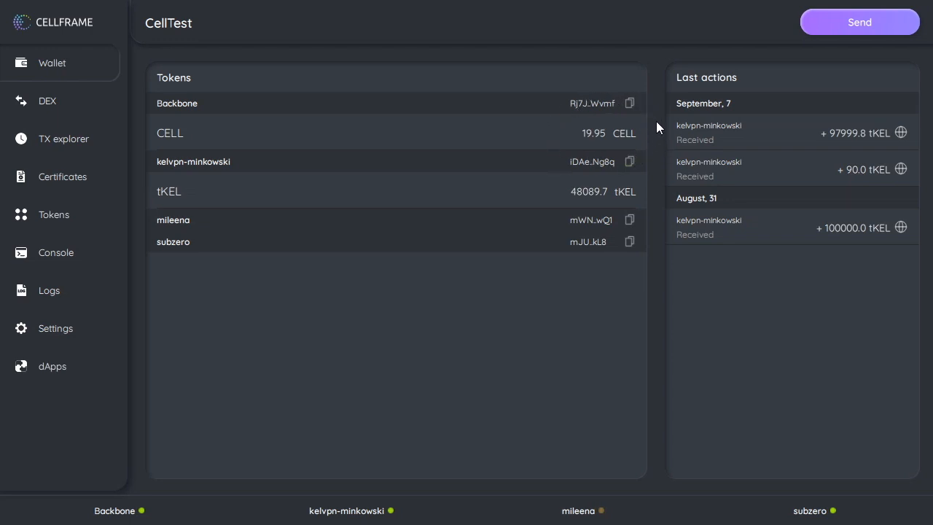
pyautogui.moveTo(302, 162)
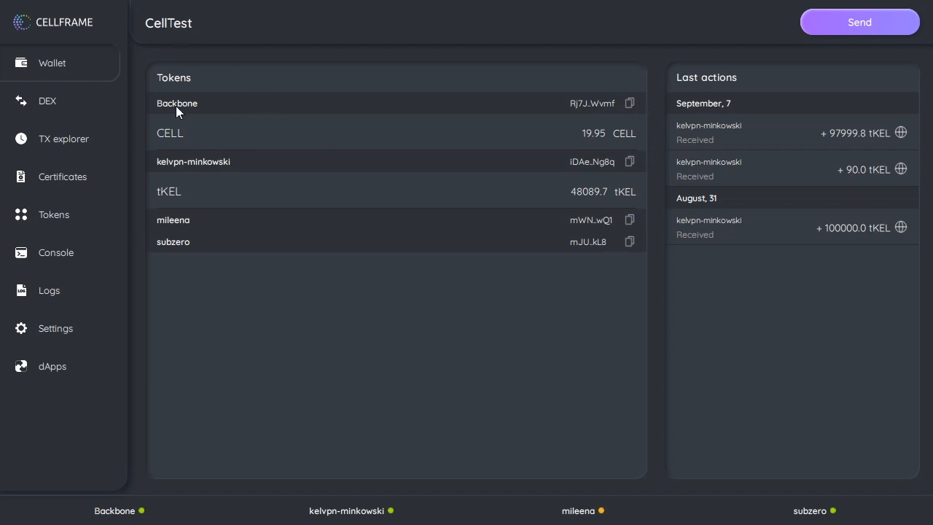
pyautogui.moveTo(630, 104)
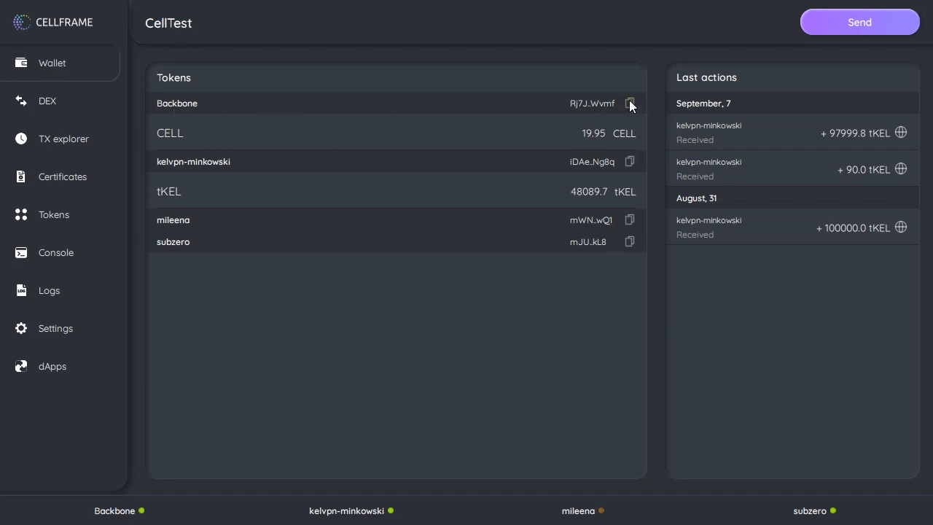
pyautogui.moveTo(340, 307)
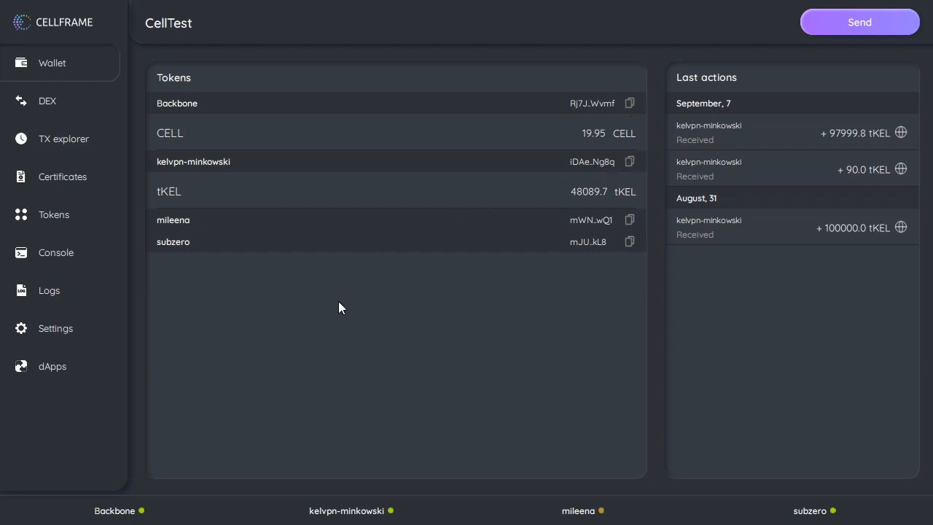
pyautogui.moveTo(660, 241)
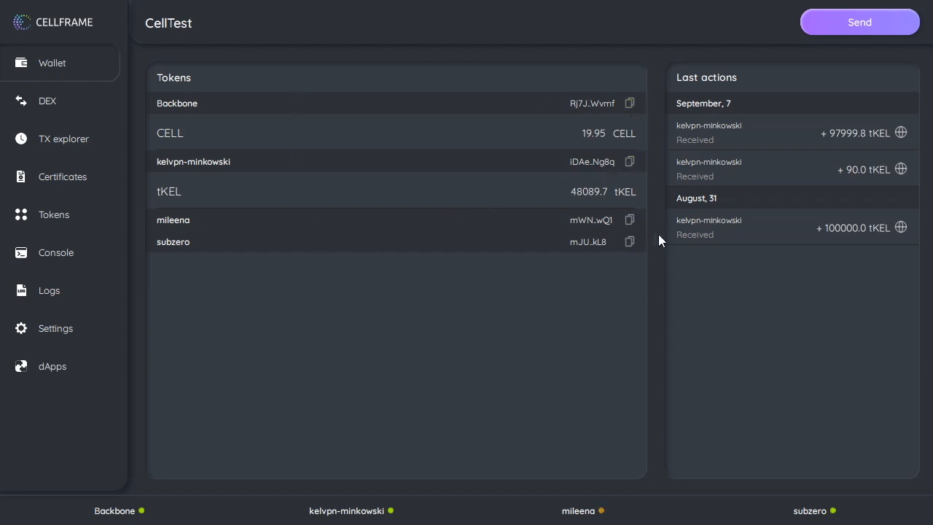
pyautogui.moveTo(521, 326)
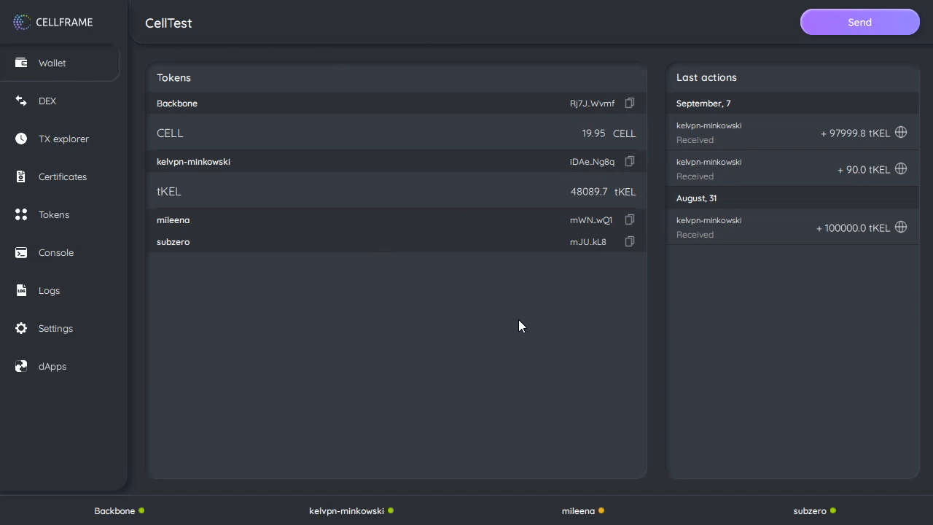
pyautogui.moveTo(418, 114)
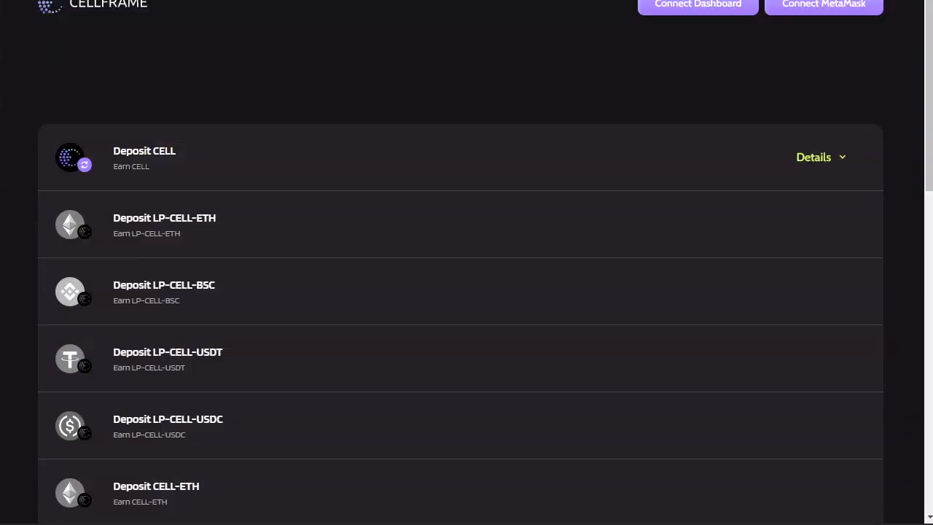
pyautogui.moveTo(348, 51)
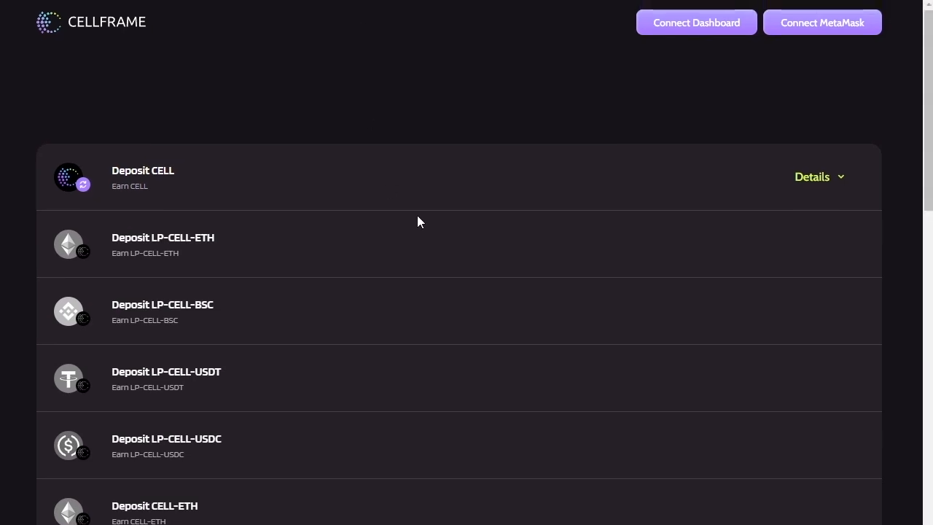
pyautogui.moveTo(696, 22)
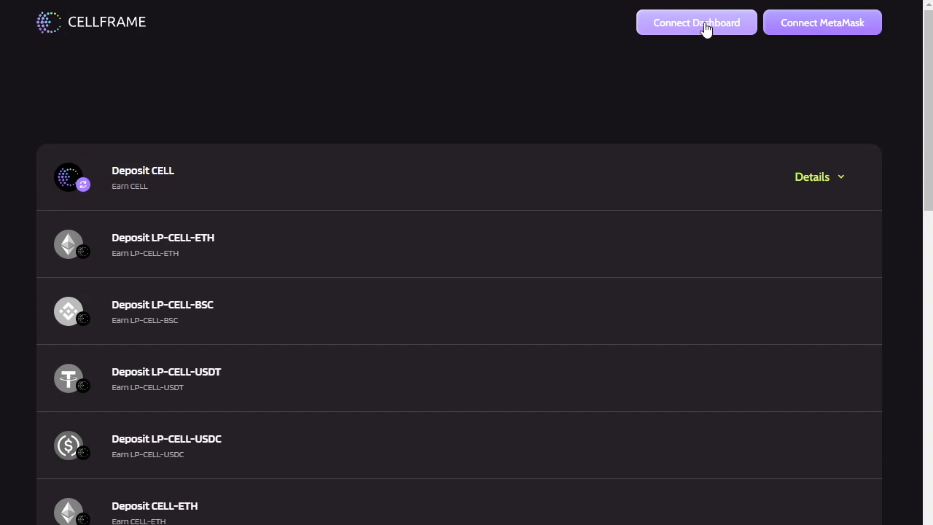
# Request a connection from stake.cellframe.net to the Dashboard wallet
pyautogui.click(696, 22)
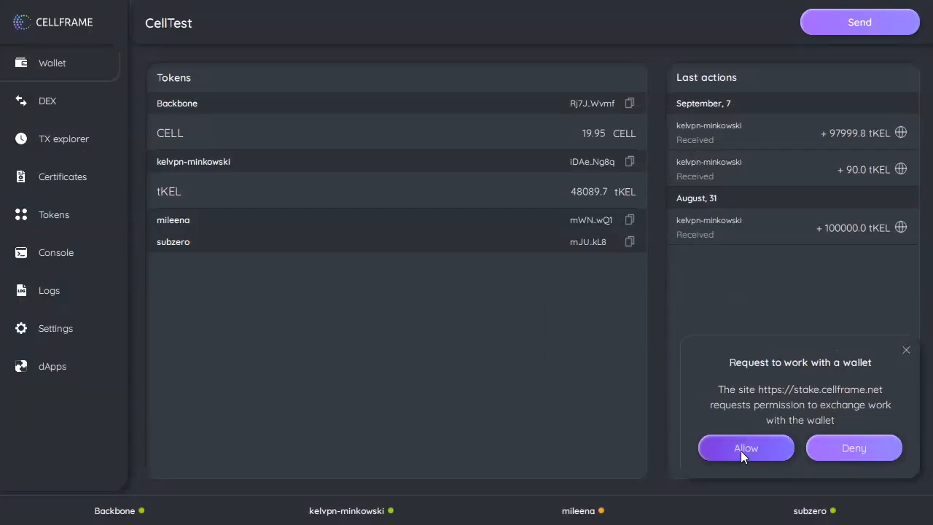
# Allow stake.cellframe.net to work with the Dashboard wallet
pyautogui.click(745, 447)
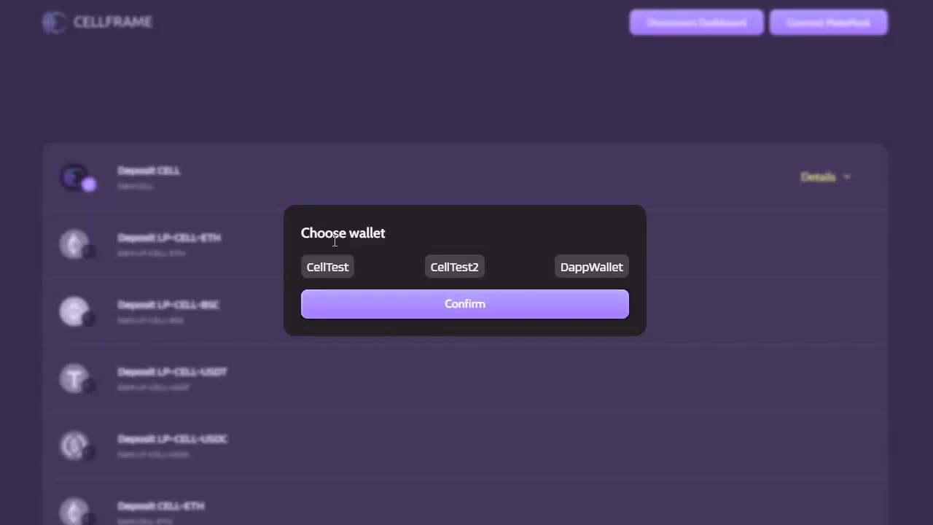
pyautogui.moveTo(317, 382)
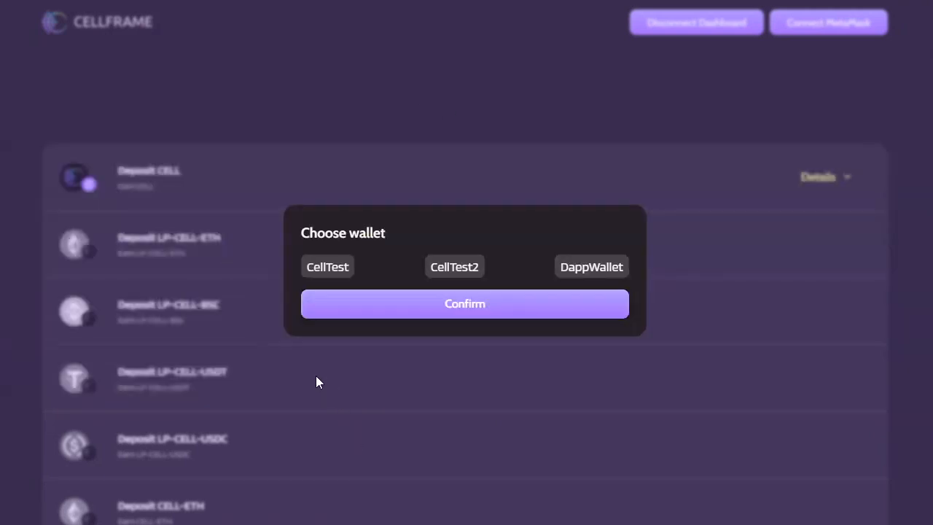
# Check Dashboard settings for the stake.cellframe.net link and CellTest wallet, then return to the site
pyautogui.click(464, 303)
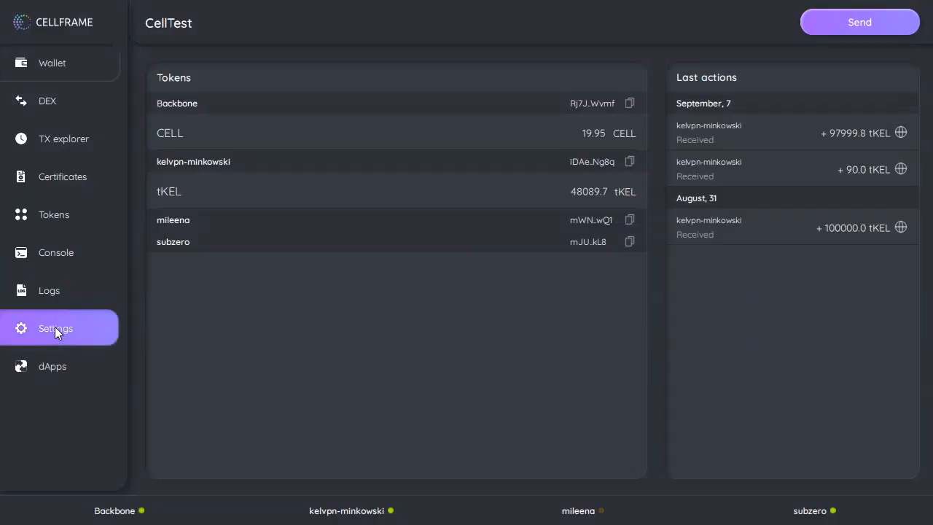
pyautogui.click(56, 327)
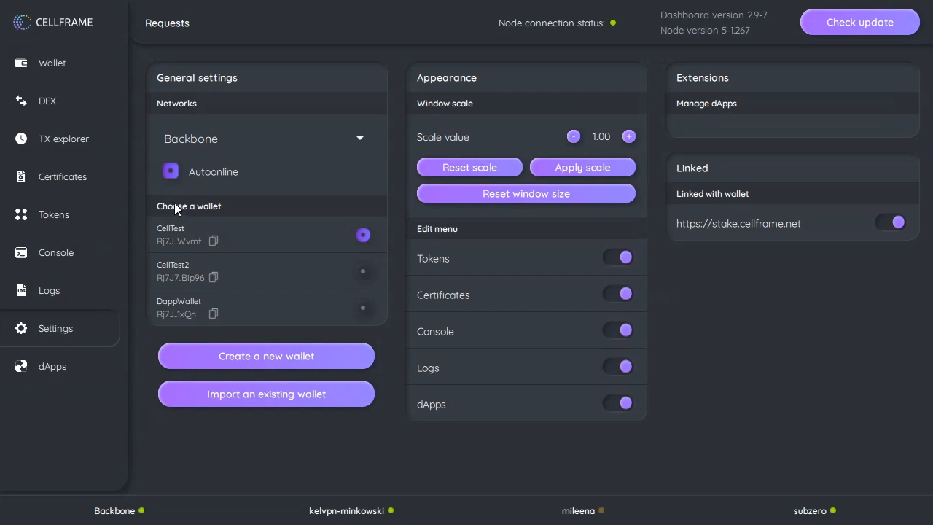
pyautogui.moveTo(182, 239)
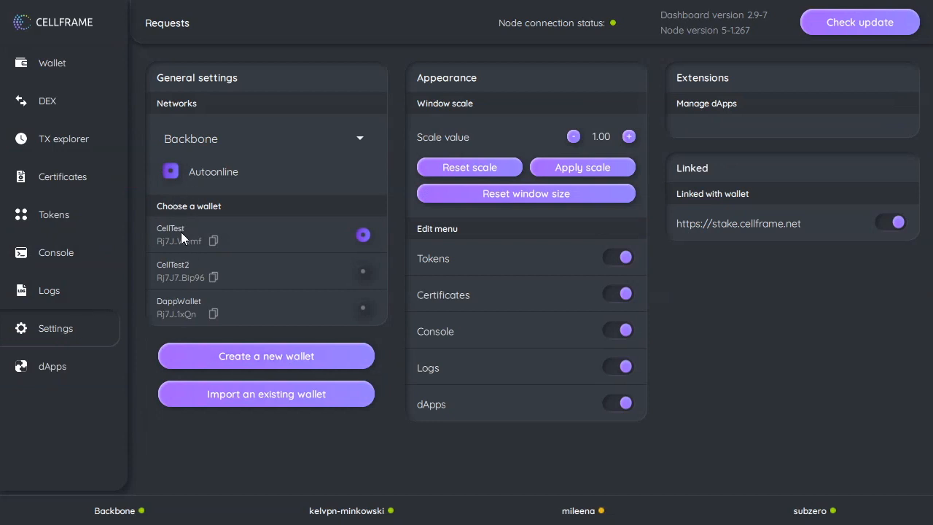
pyautogui.moveTo(389, 235)
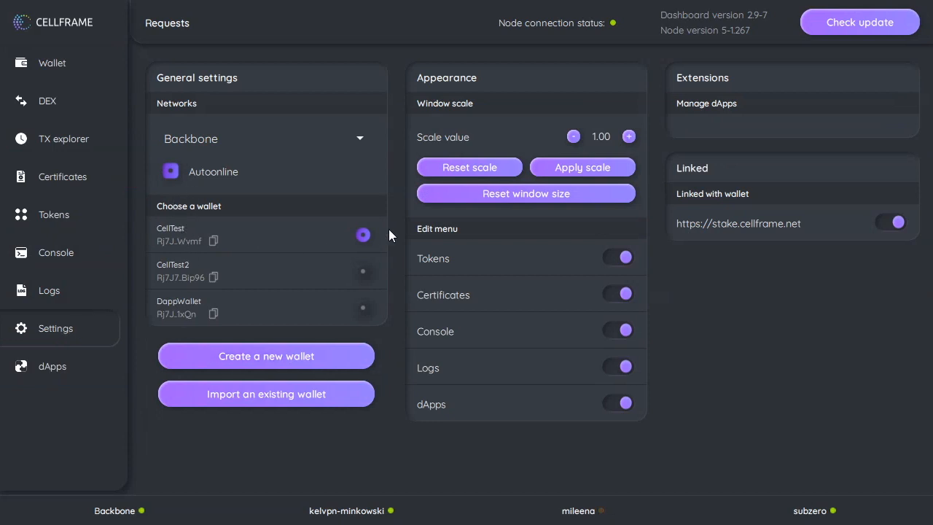
pyautogui.click(52, 62)
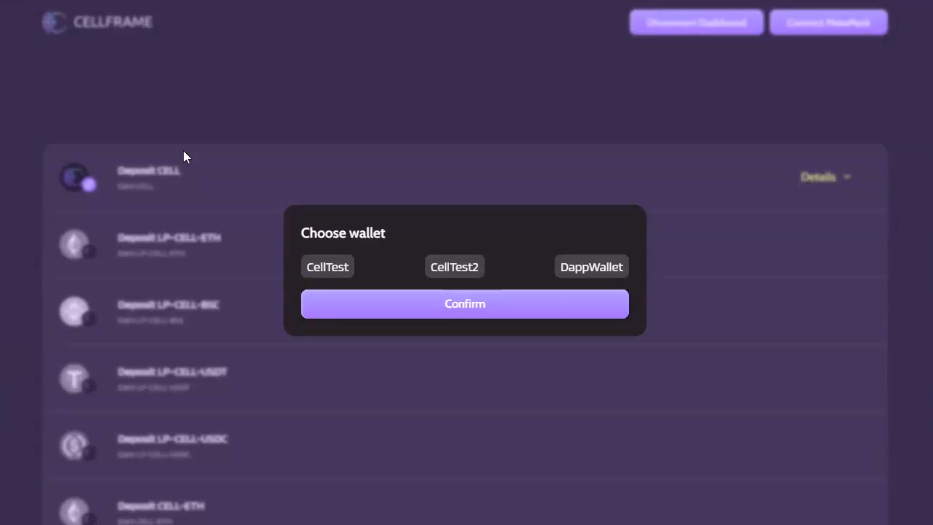
# Choose and confirm the CellTest wallet for the staking site
pyautogui.click(327, 266)
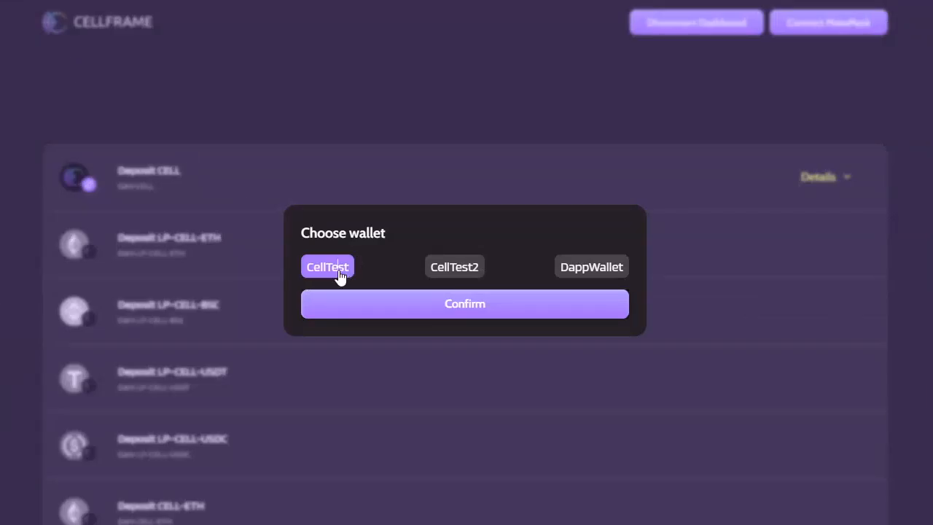
pyautogui.click(464, 303)
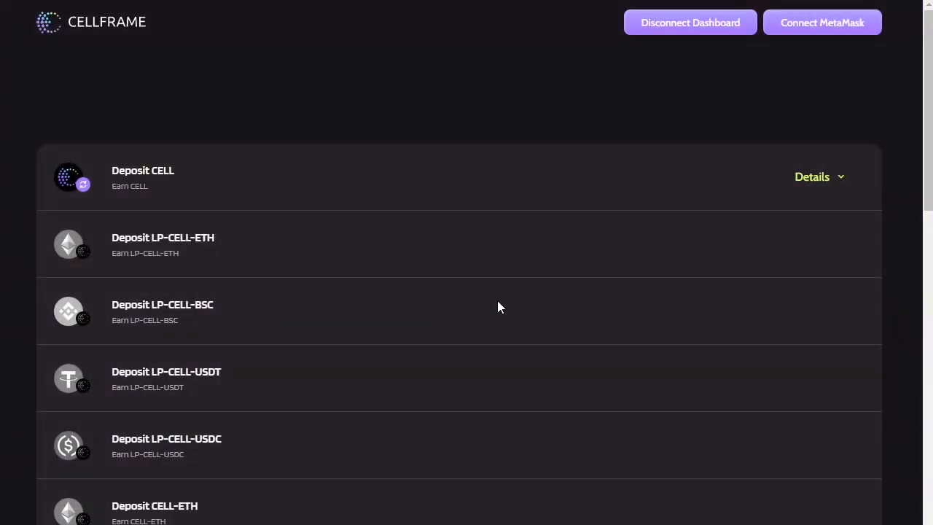
pyautogui.moveTo(684, 35)
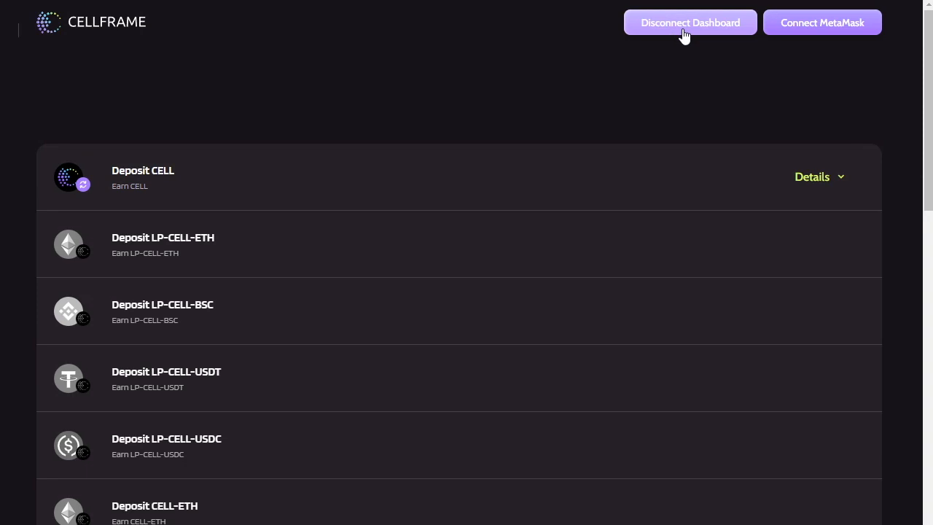
pyautogui.moveTo(49, 31)
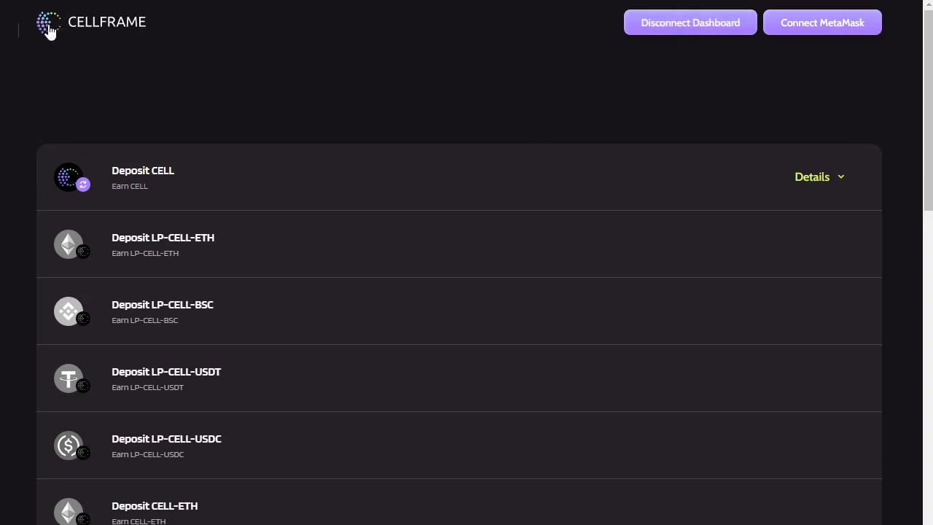
pyautogui.moveTo(70, 40)
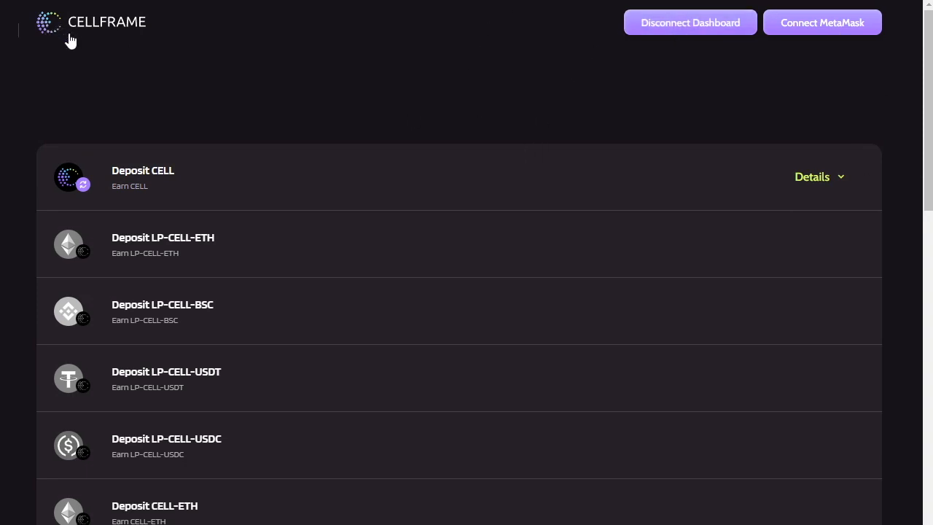
pyautogui.moveTo(812, 177)
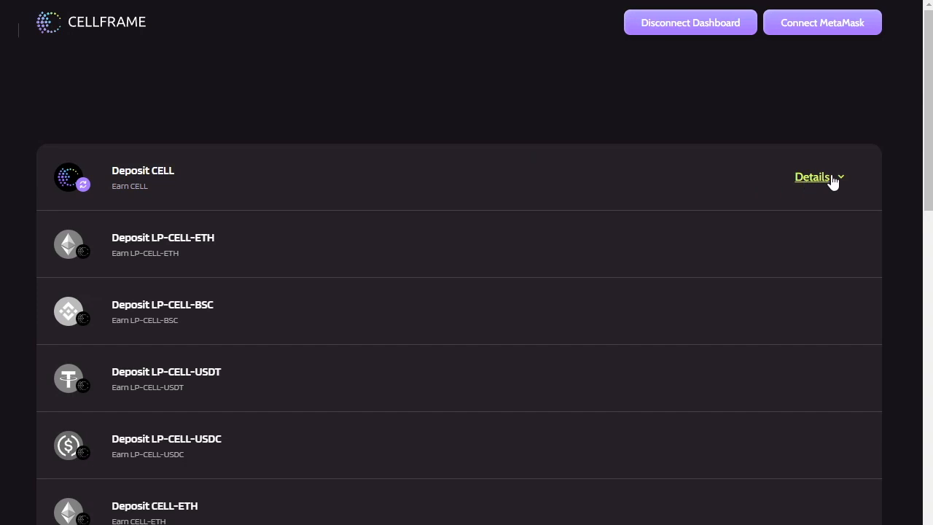
# Expand the Deposit CELL pool details and open its Stake CELL form
pyautogui.scroll(-3)
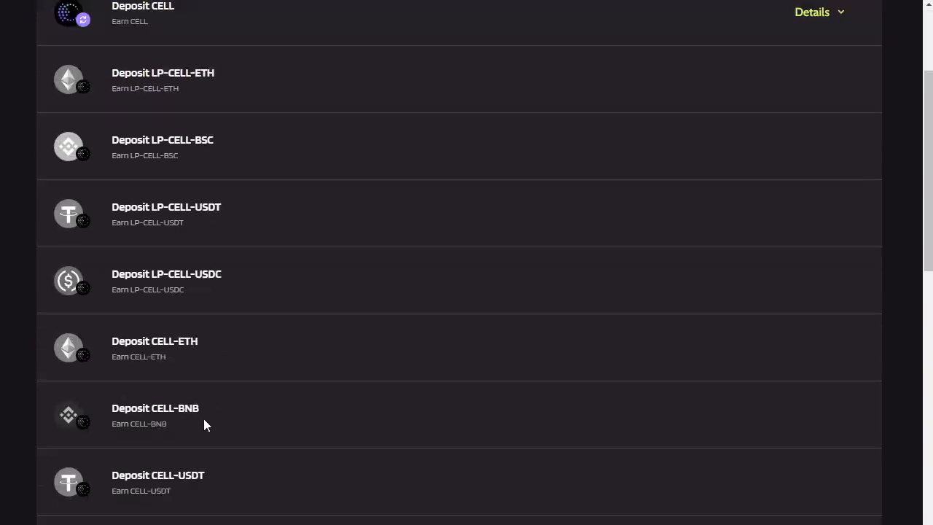
pyautogui.scroll(3)
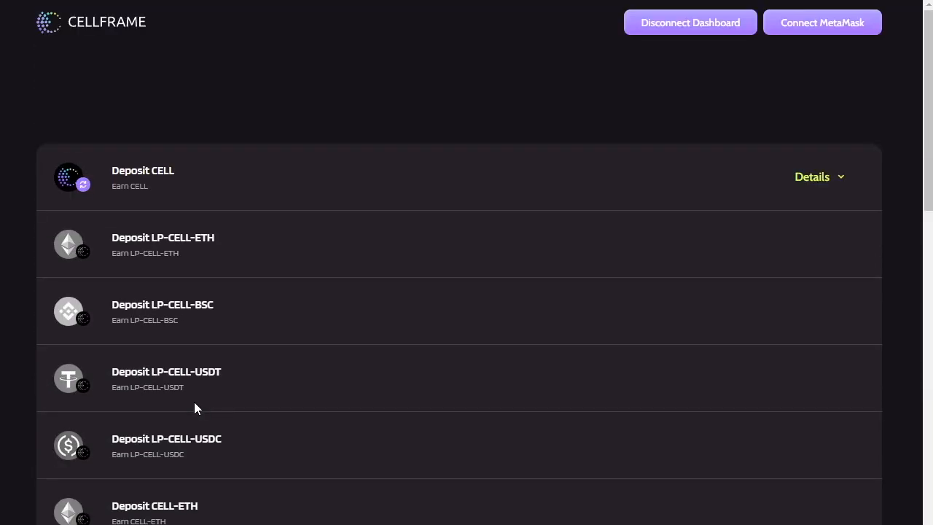
pyautogui.moveTo(125, 174)
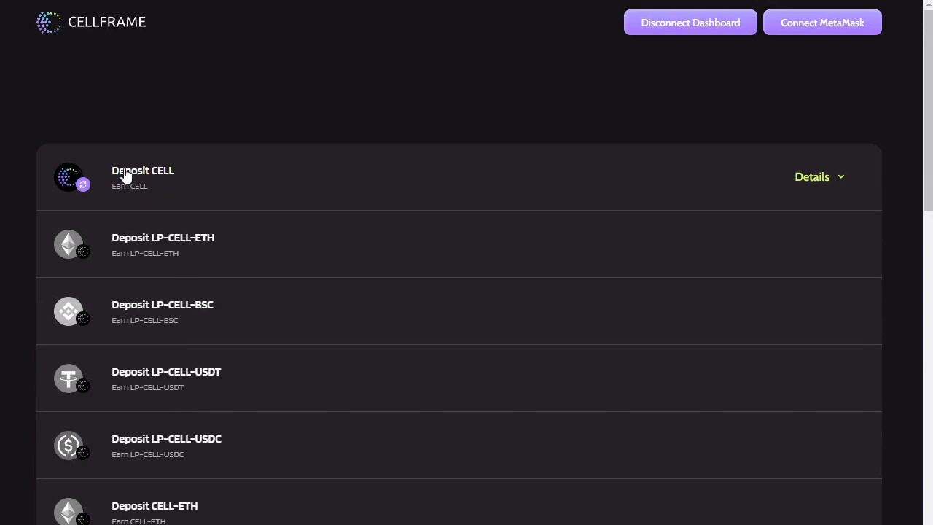
pyautogui.moveTo(590, 205)
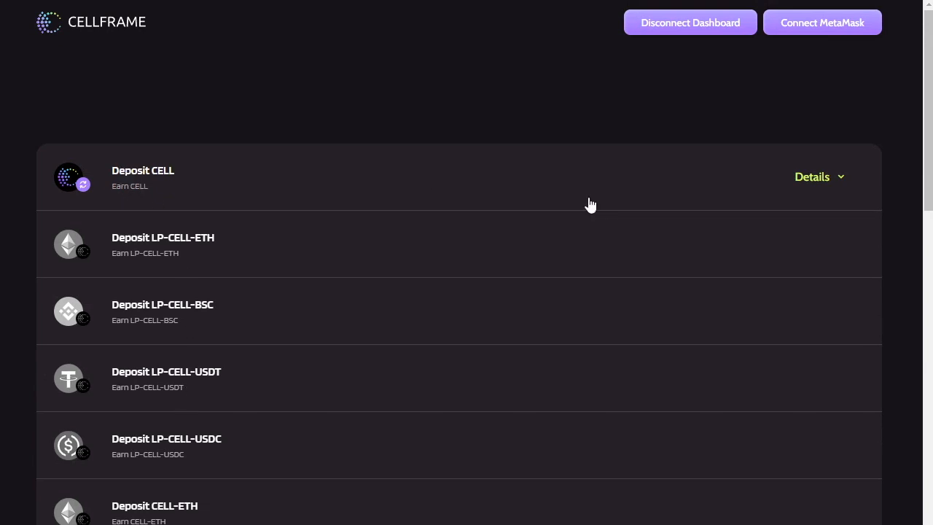
pyautogui.moveTo(841, 184)
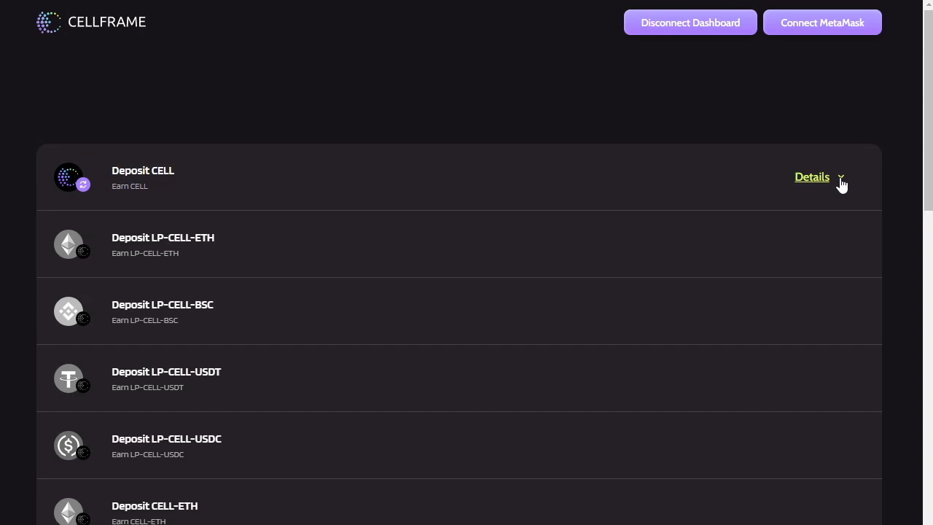
pyautogui.click(811, 177)
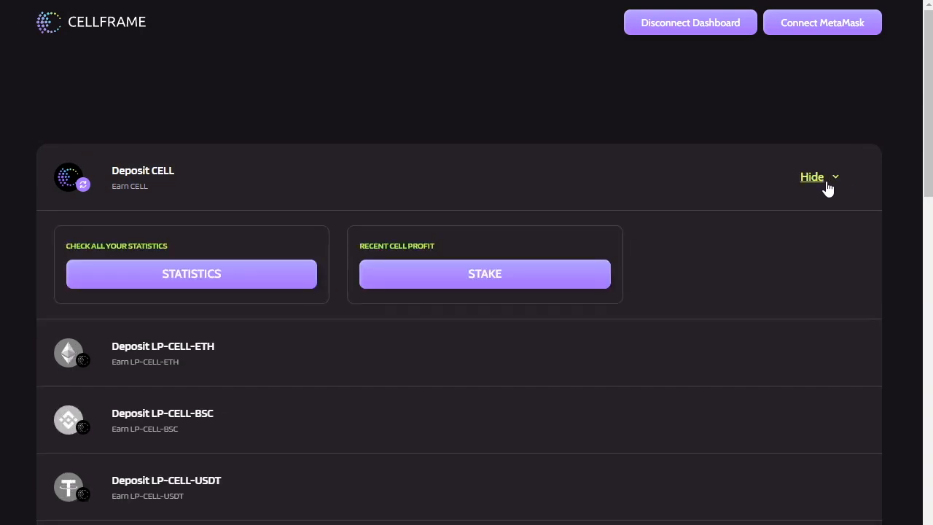
pyautogui.click(485, 273)
pyautogui.write('1')
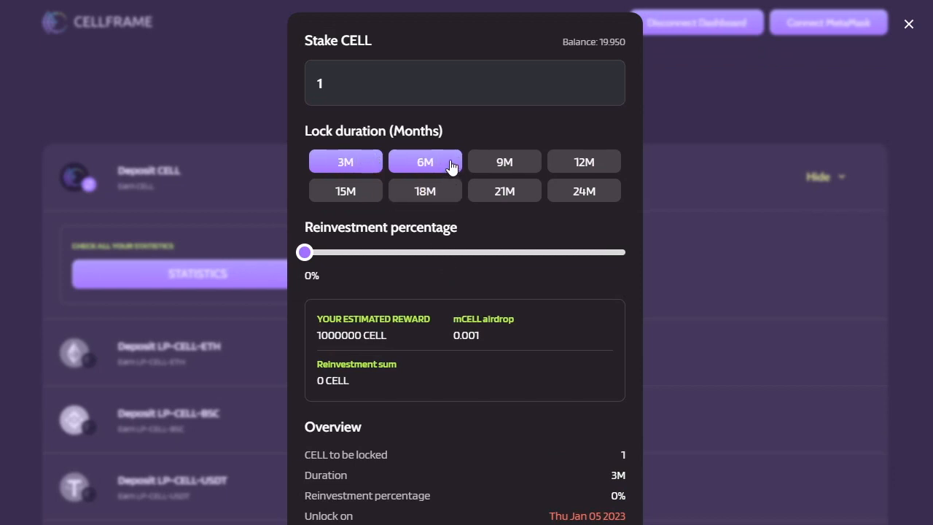
pyautogui.click(425, 161)
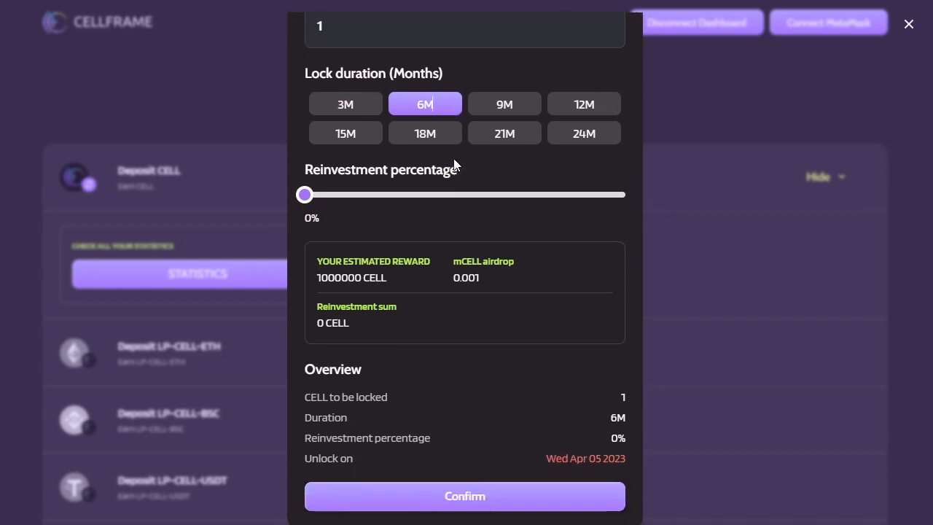
pyautogui.moveTo(357, 220)
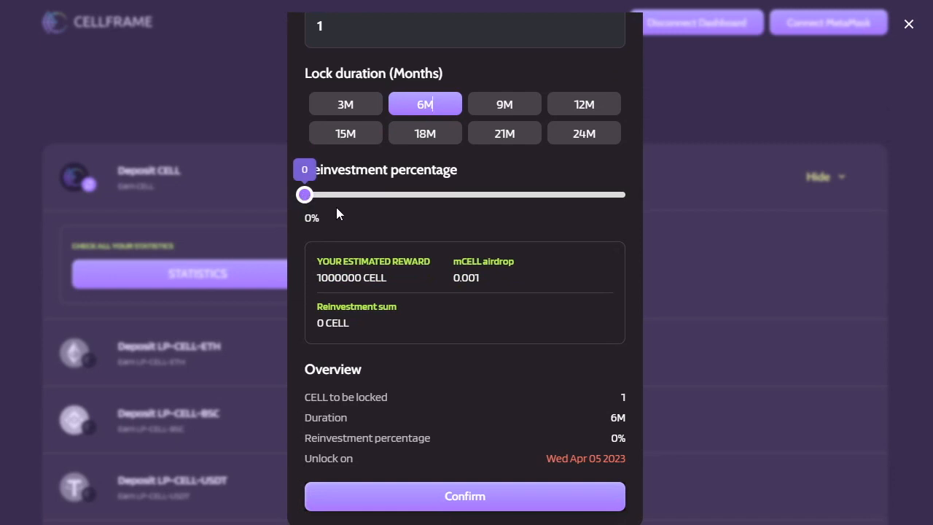
pyautogui.moveTo(467, 242)
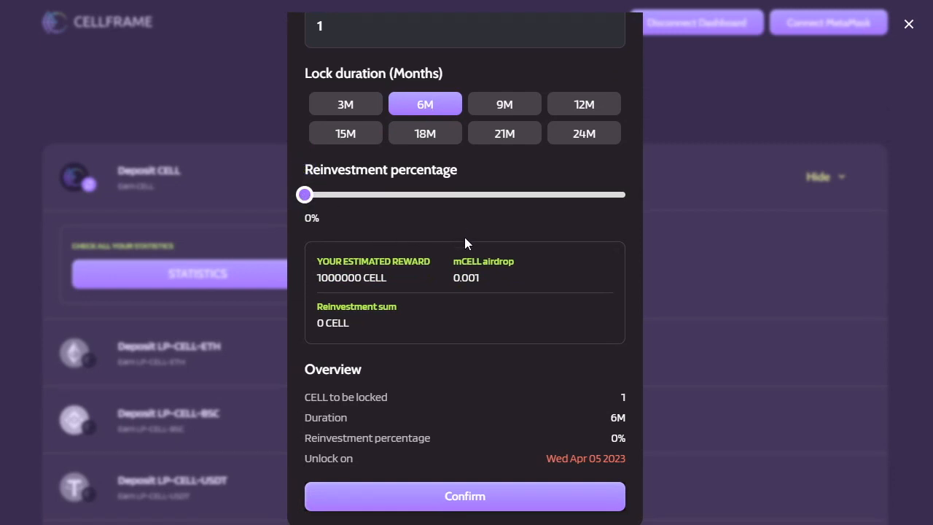
pyautogui.moveTo(371, 233)
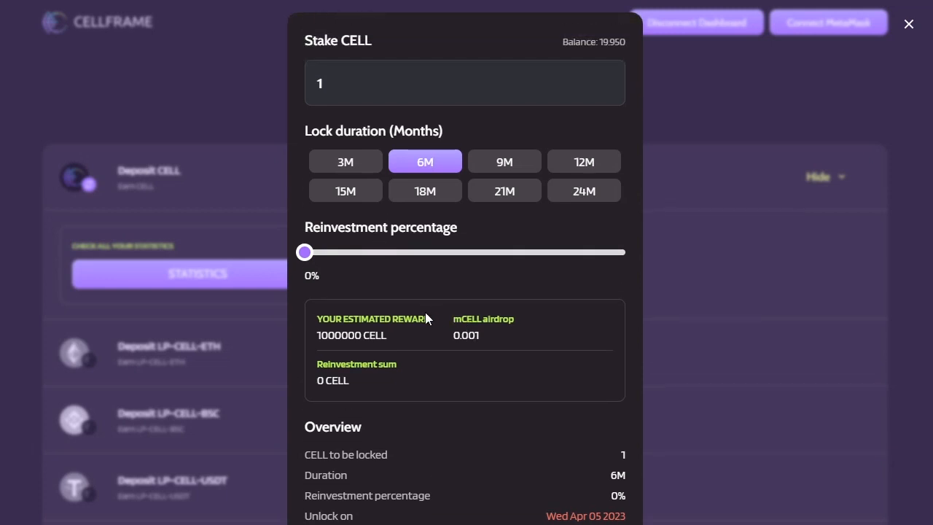
# Change the stake amount from 1 to 10 CELL and review the six-month lock overview
pyautogui.click(464, 82)
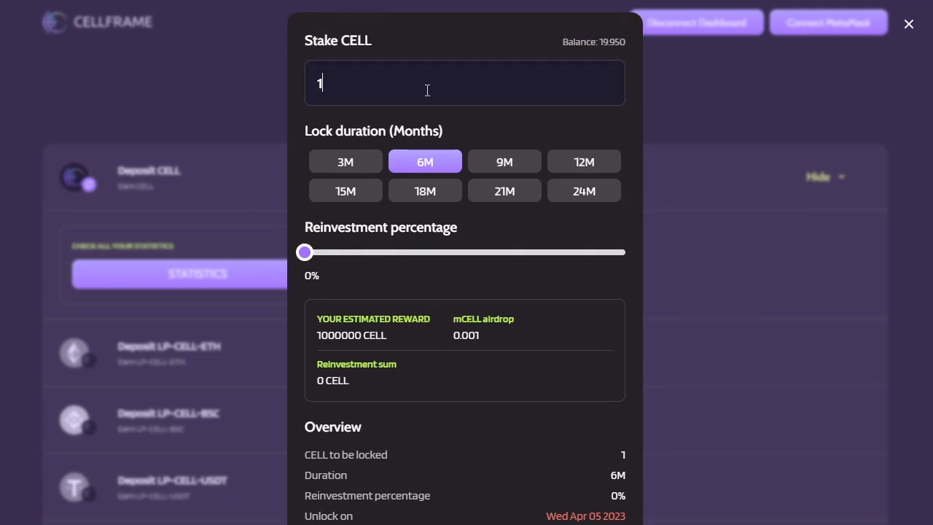
pyautogui.write('0')
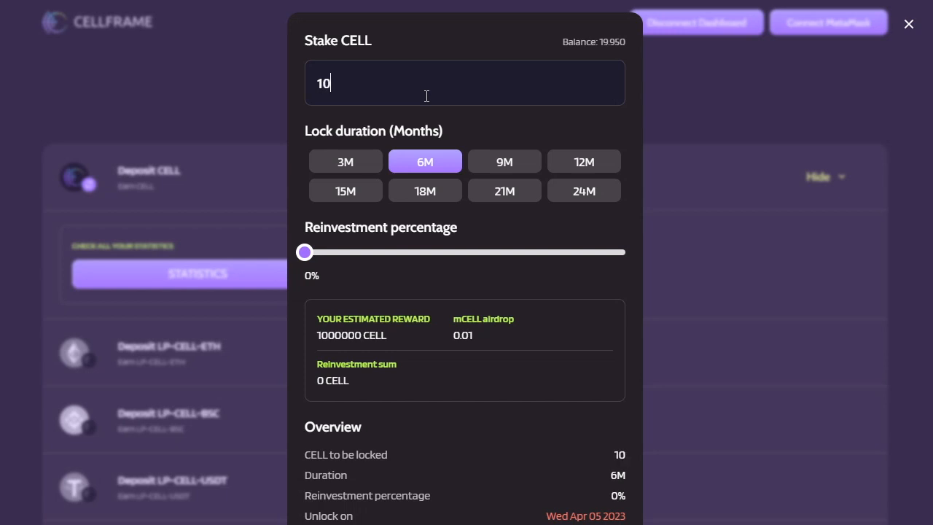
pyautogui.moveTo(434, 93)
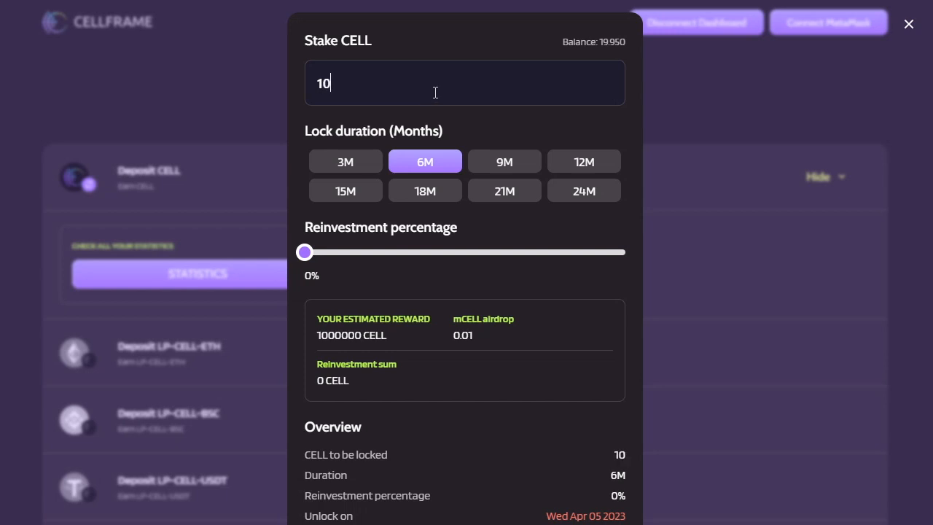
pyautogui.scroll(-3)
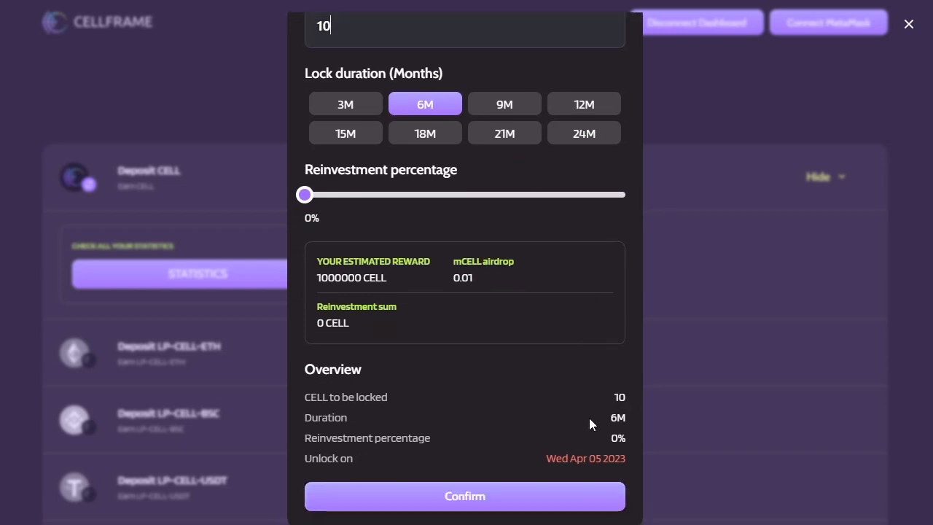
pyautogui.moveTo(472, 320)
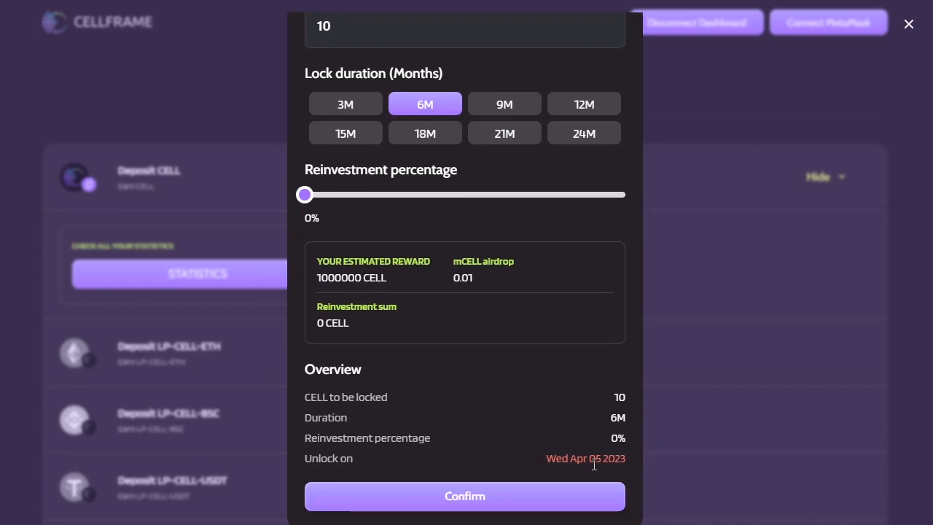
pyautogui.moveTo(391, 422)
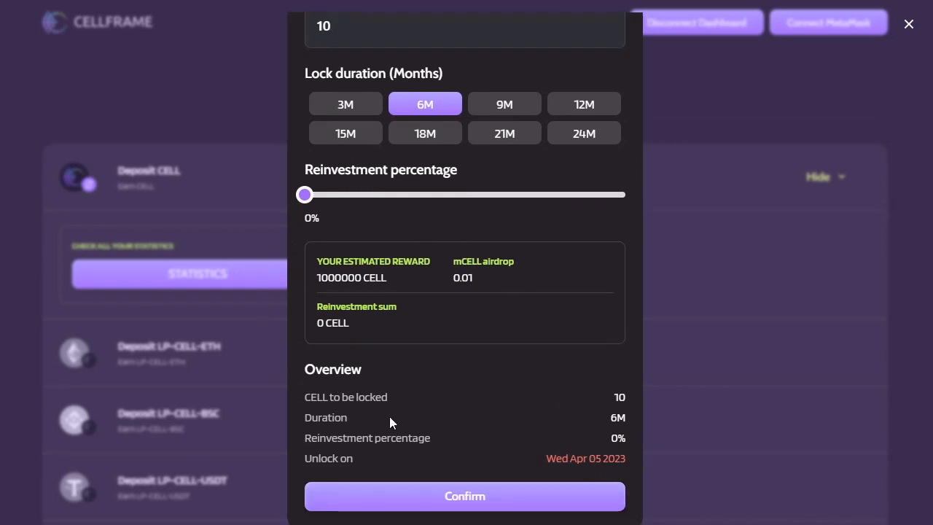
pyautogui.moveTo(481, 249)
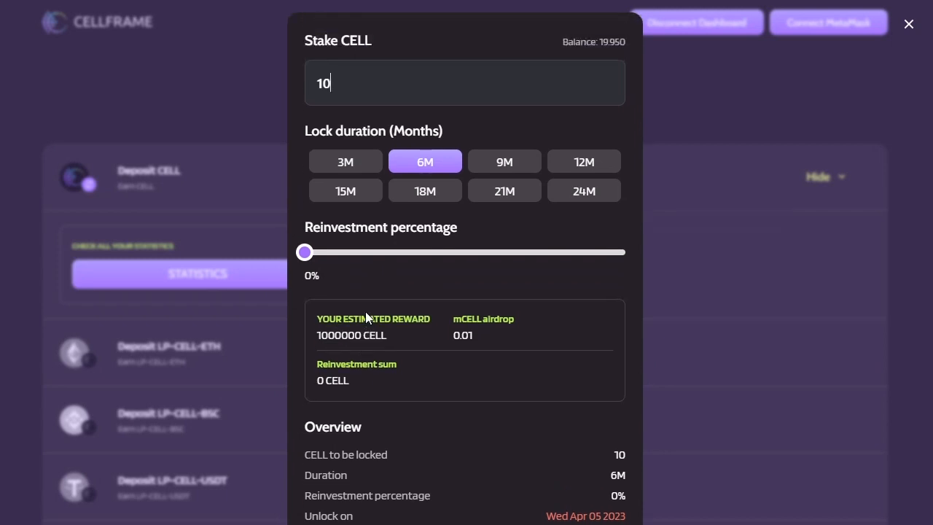
pyautogui.moveTo(405, 294)
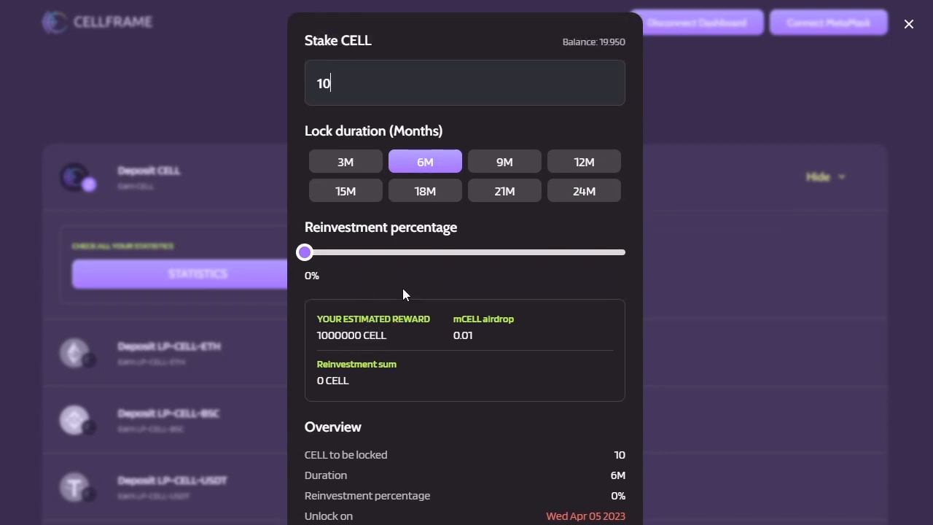
pyautogui.scroll(-3)
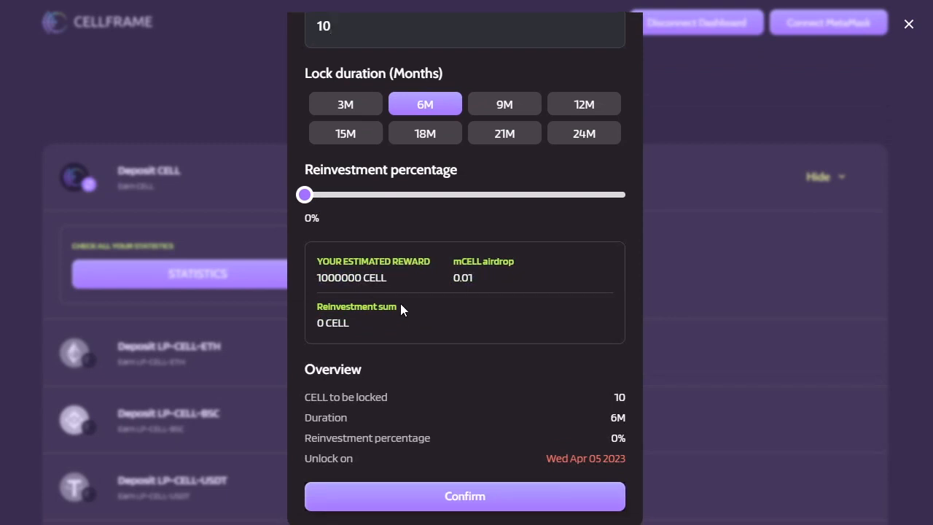
pyautogui.moveTo(407, 344)
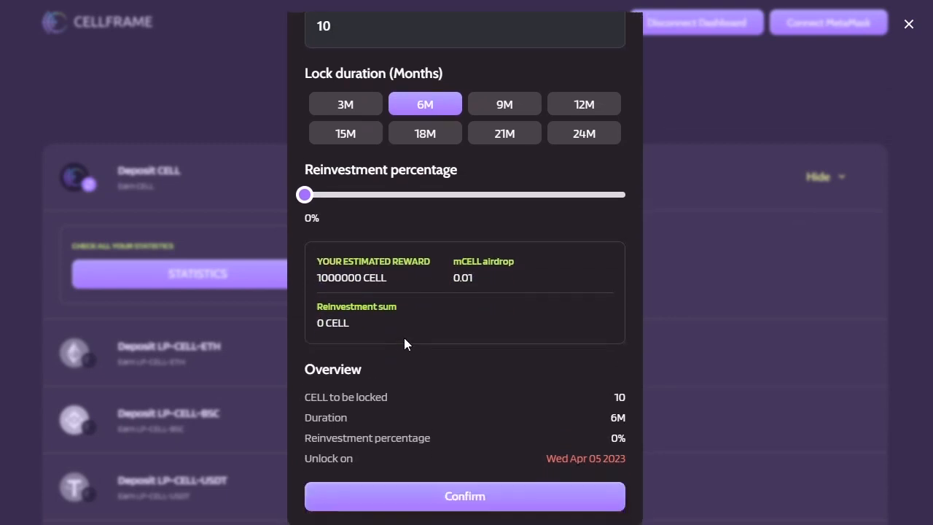
pyautogui.moveTo(430, 363)
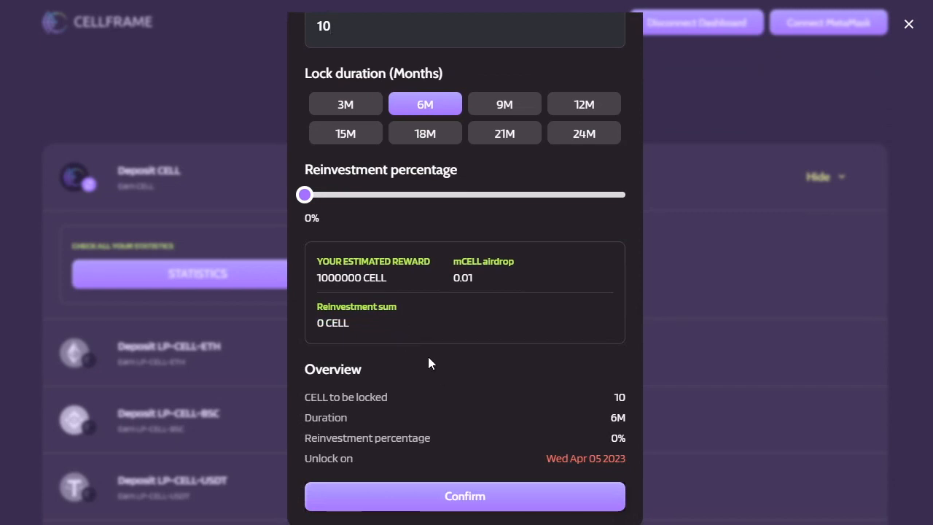
pyautogui.moveTo(363, 294)
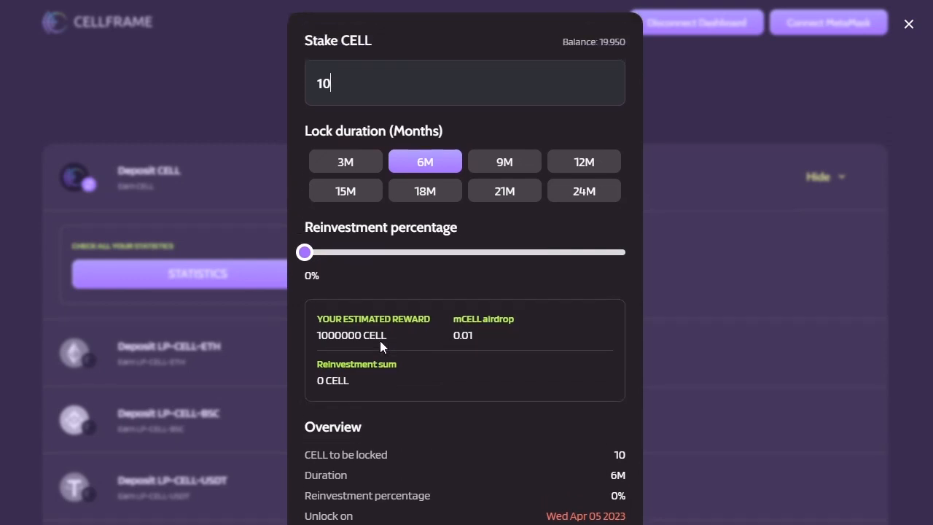
pyautogui.moveTo(583, 190)
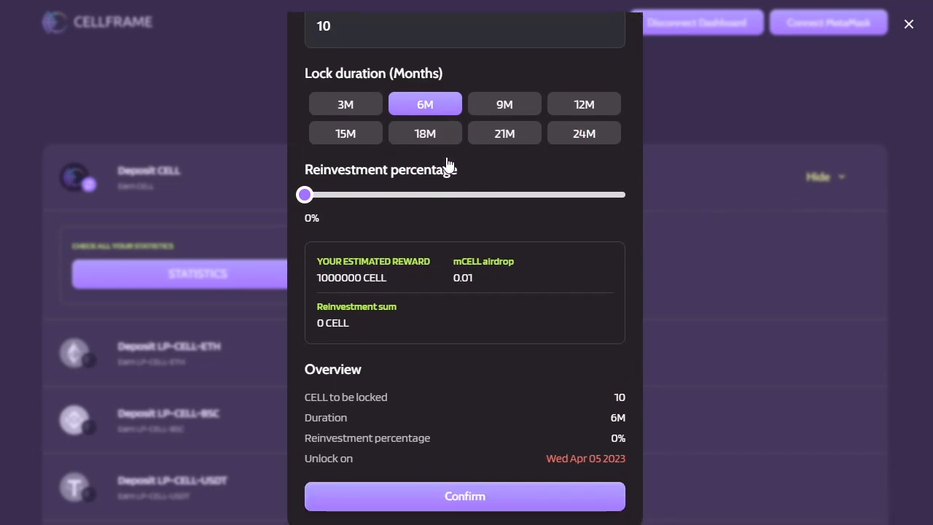
pyautogui.moveTo(523, 283)
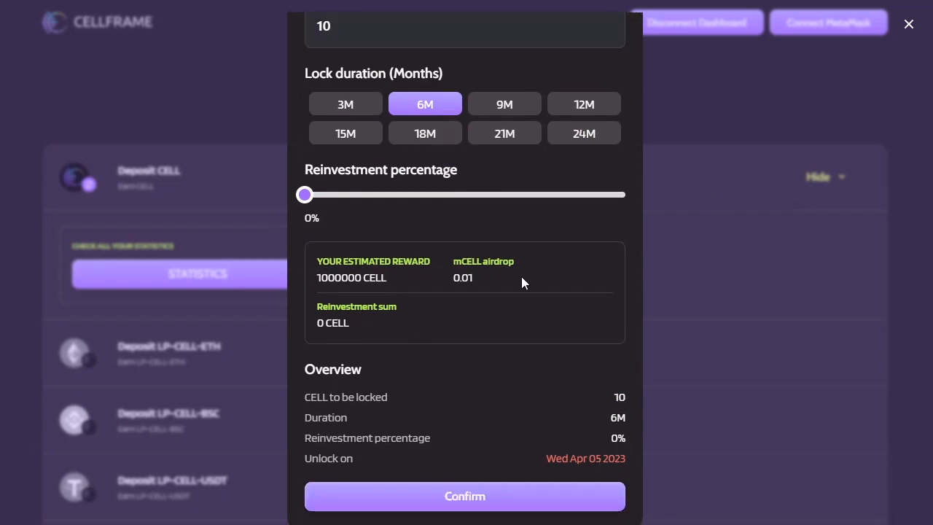
# Confirm the 10 CELL stake
pyautogui.click(464, 495)
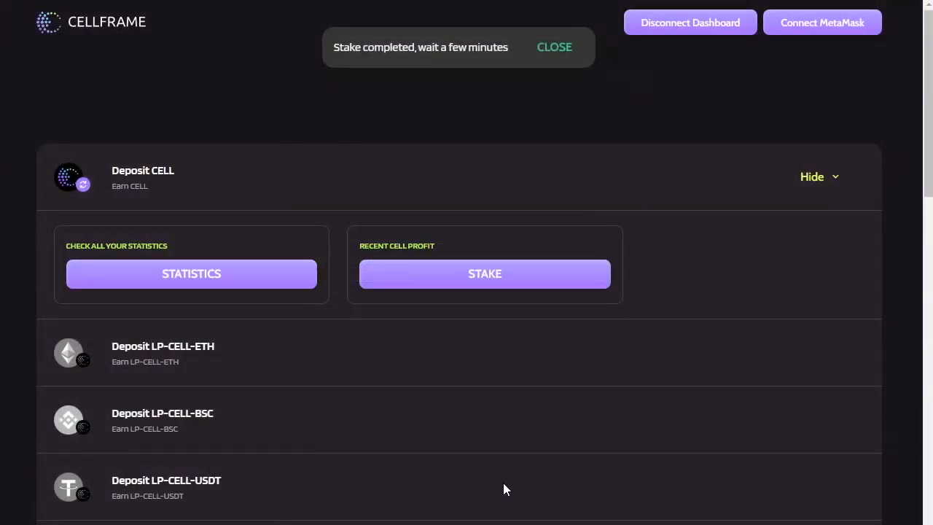
pyautogui.moveTo(271, 61)
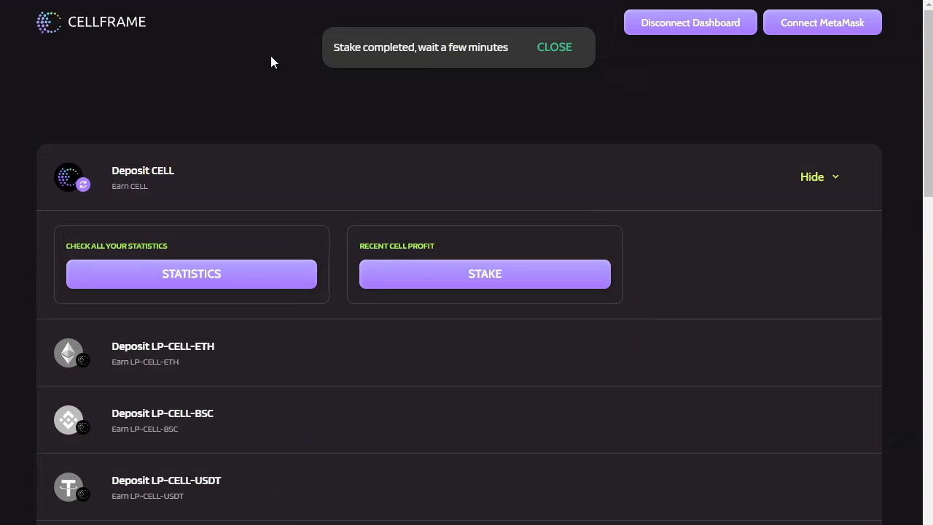
pyautogui.moveTo(525, 16)
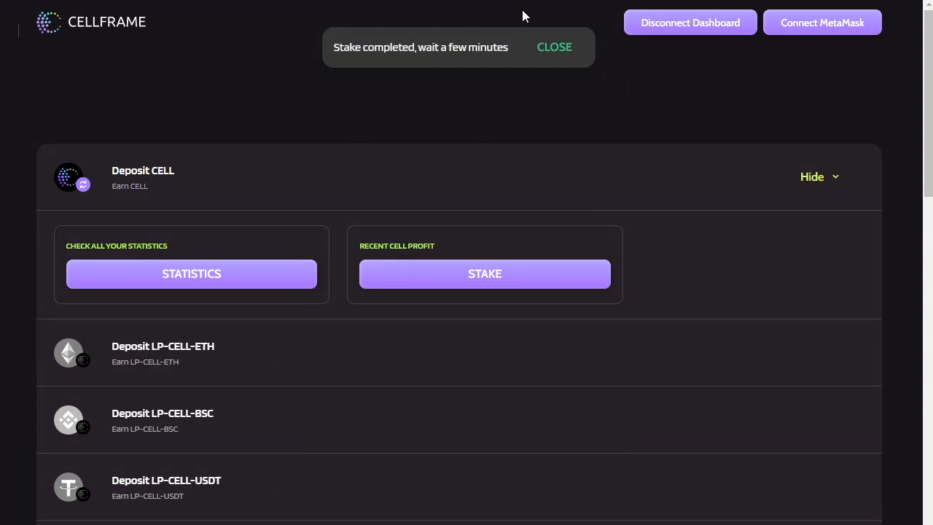
pyautogui.moveTo(534, 79)
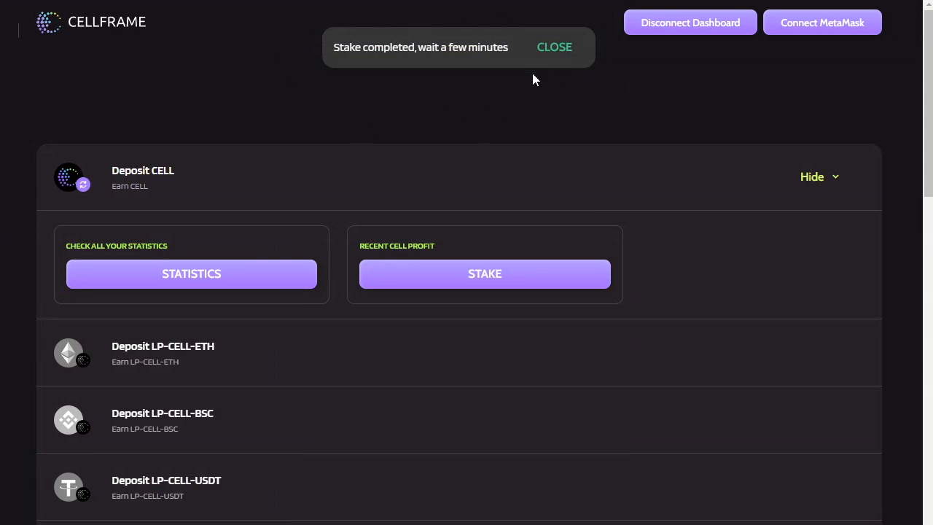
pyautogui.moveTo(457, 115)
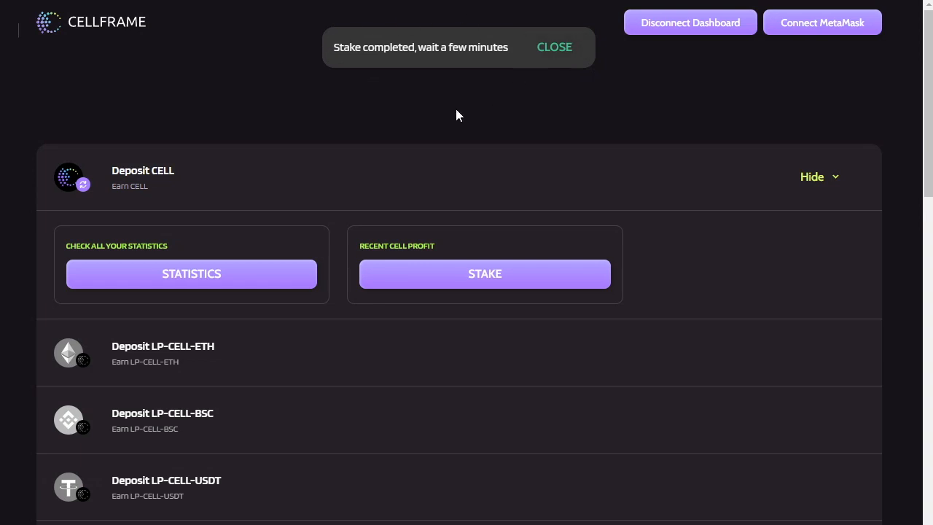
pyautogui.moveTo(613, 92)
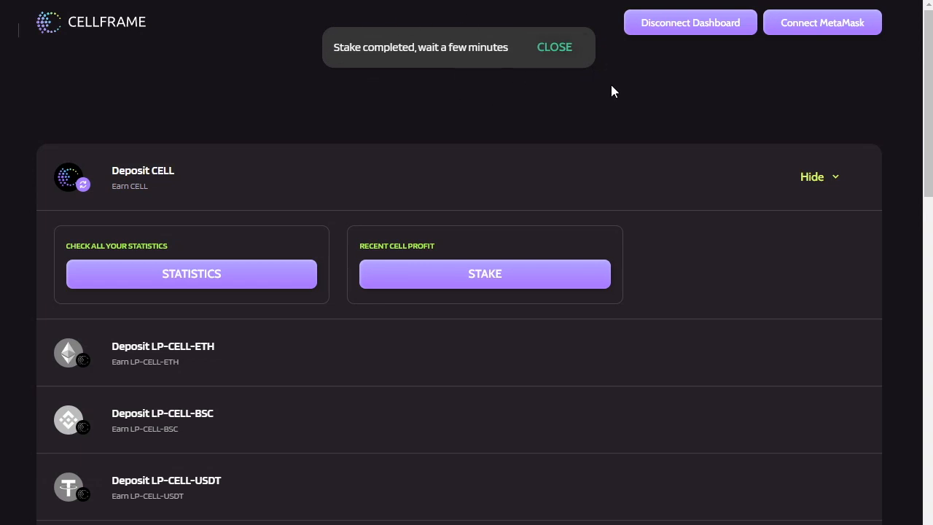
pyautogui.moveTo(597, 86)
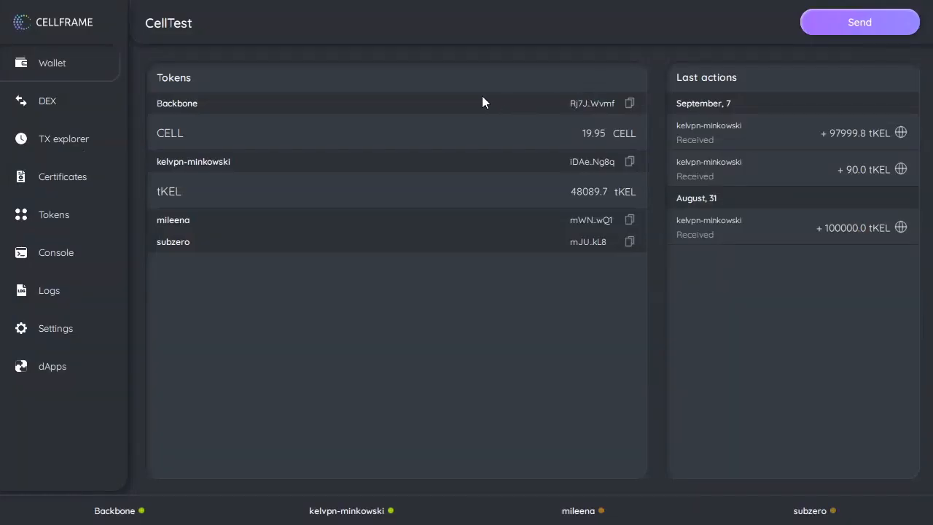
pyautogui.moveTo(574, 378)
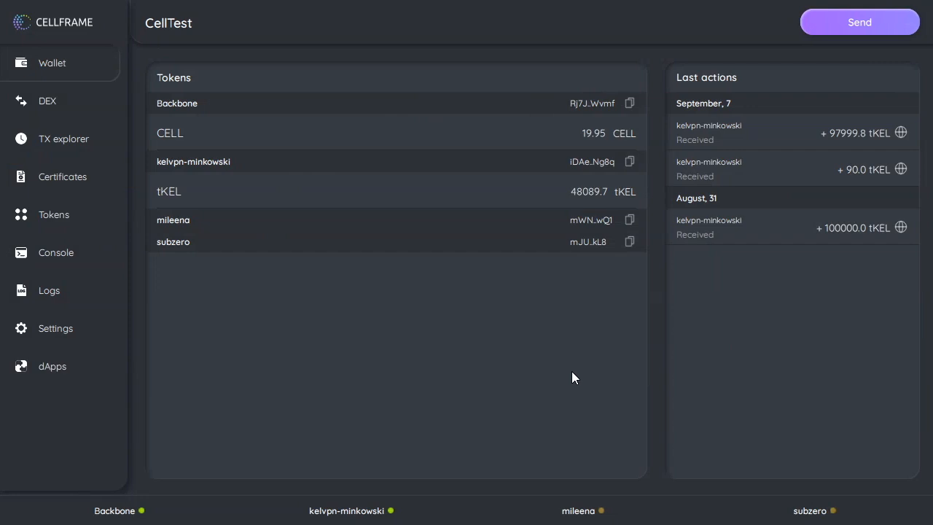
pyautogui.moveTo(557, 369)
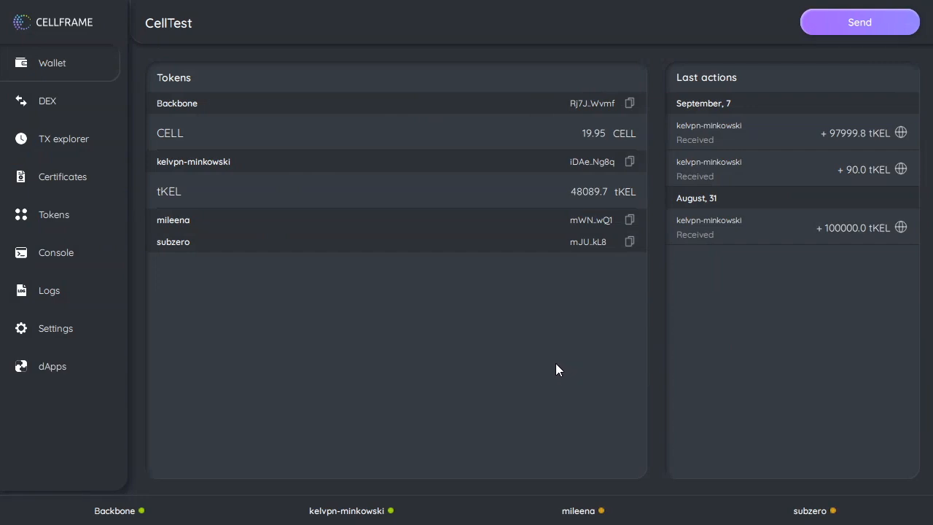
pyautogui.moveTo(589, 148)
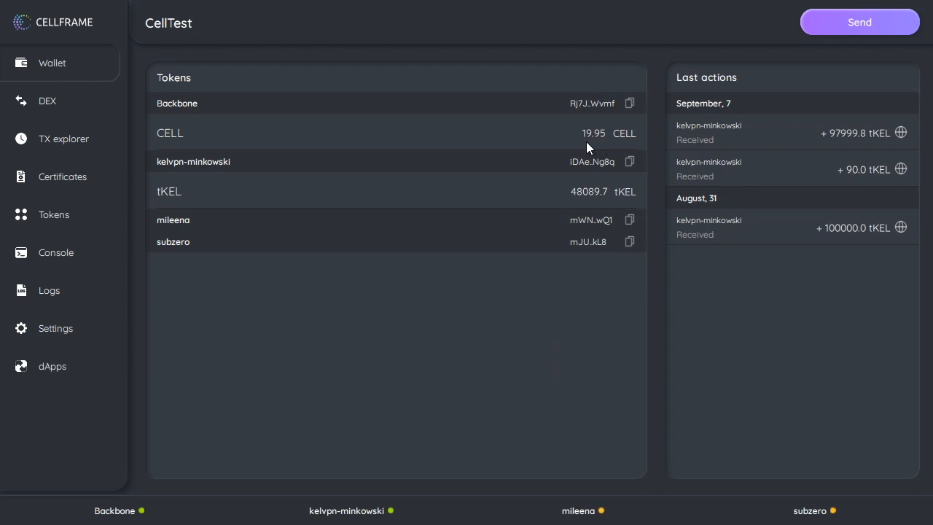
pyautogui.moveTo(634, 142)
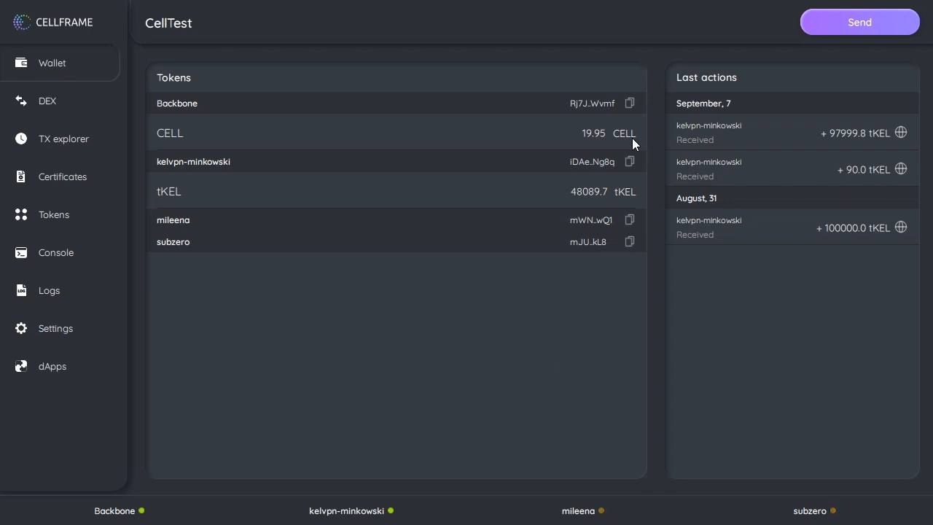
pyautogui.moveTo(612, 156)
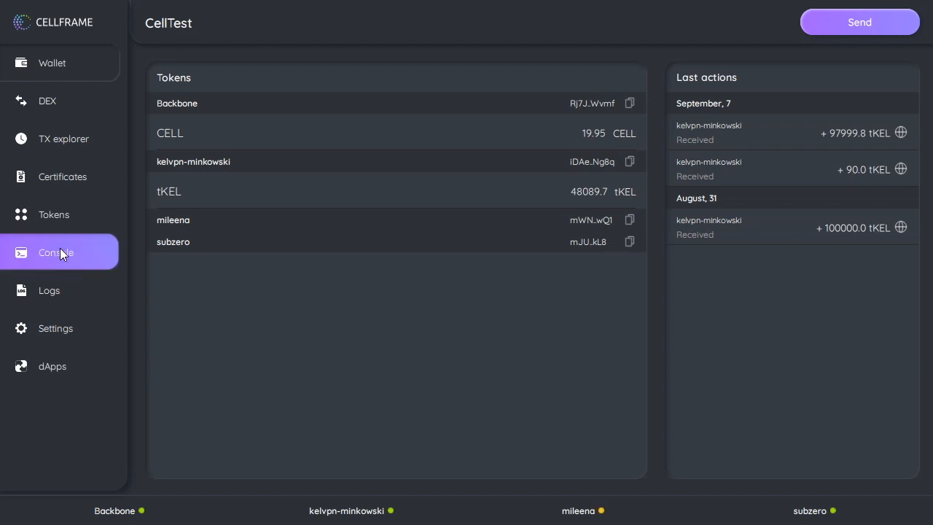
# Enter 'mempool_list -net Backbone' at the node console prompt
pyautogui.click(56, 252)
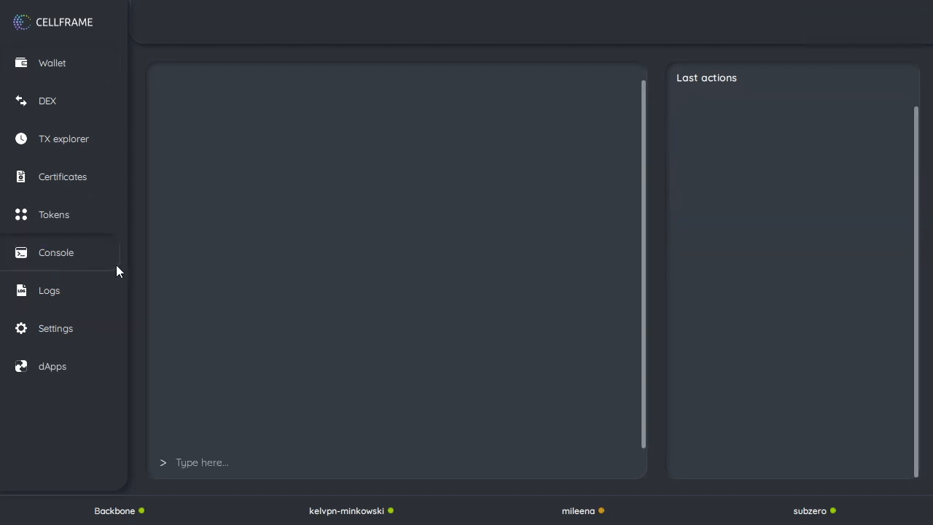
pyautogui.click(211, 462)
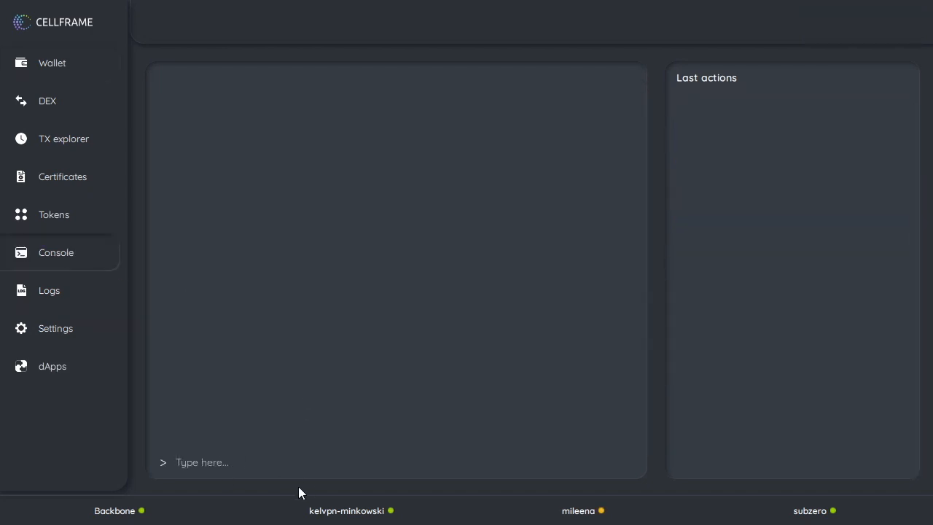
pyautogui.write('mempool_list -net Backbone')
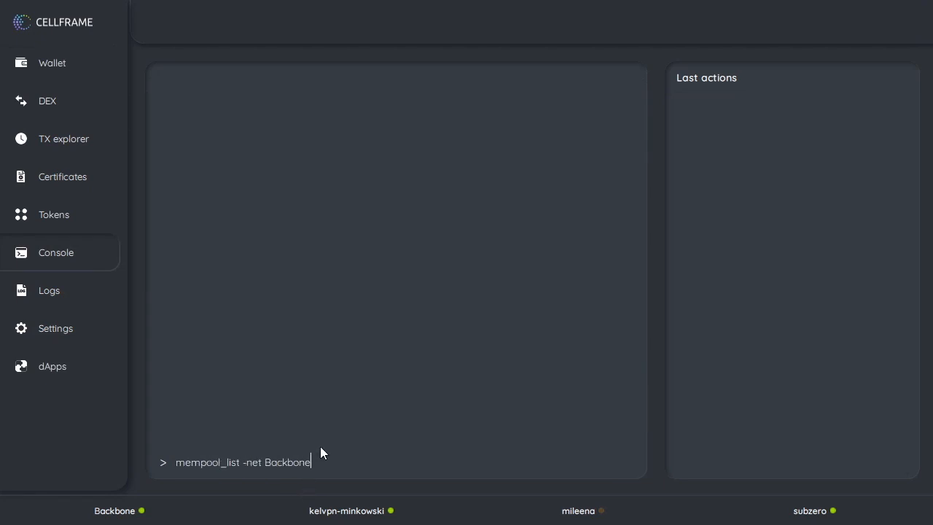
pyautogui.moveTo(175, 468)
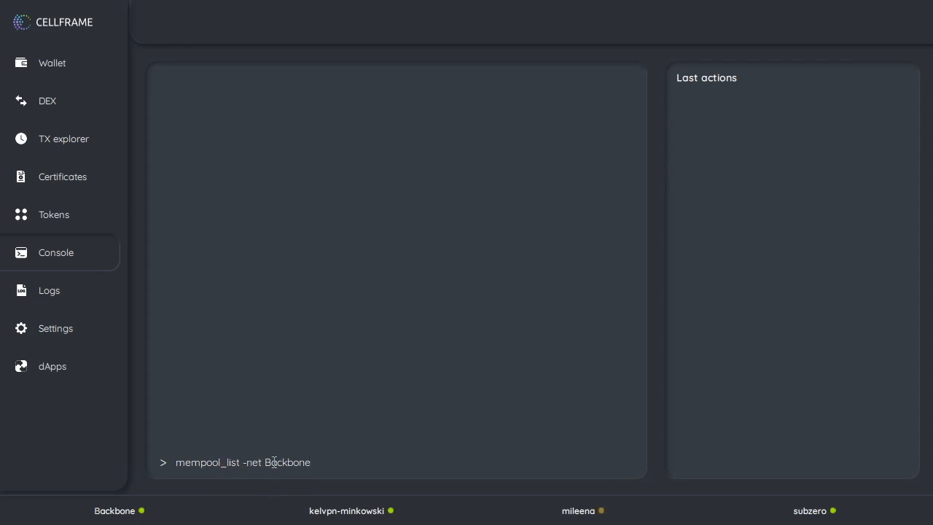
pyautogui.moveTo(346, 462)
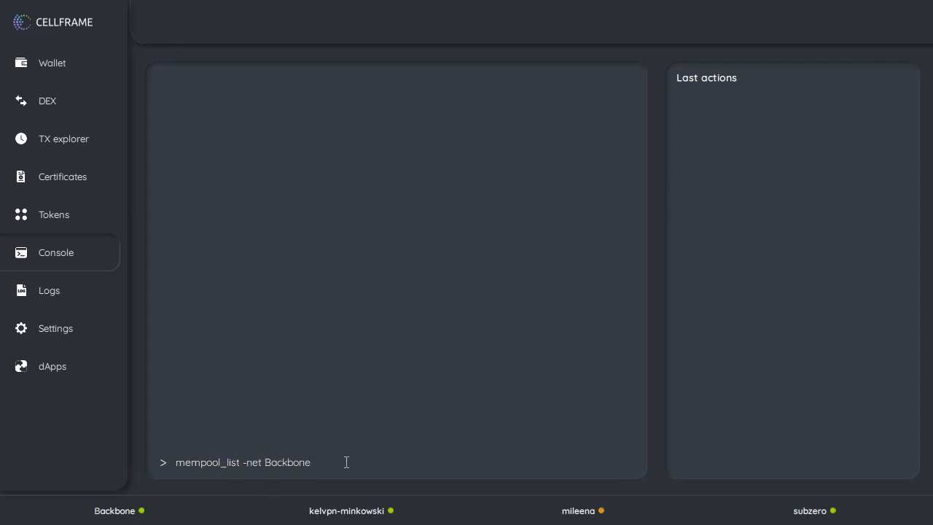
pyautogui.moveTo(356, 462)
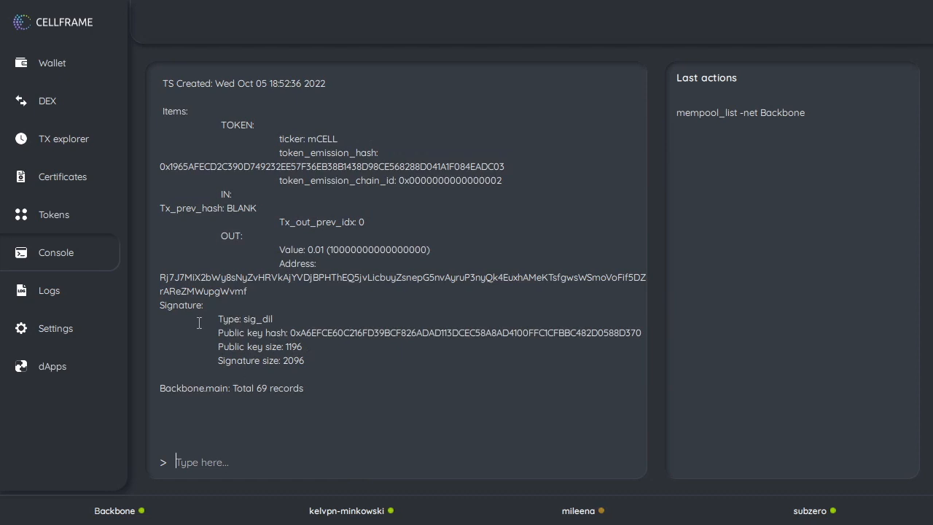
pyautogui.moveTo(273, 292)
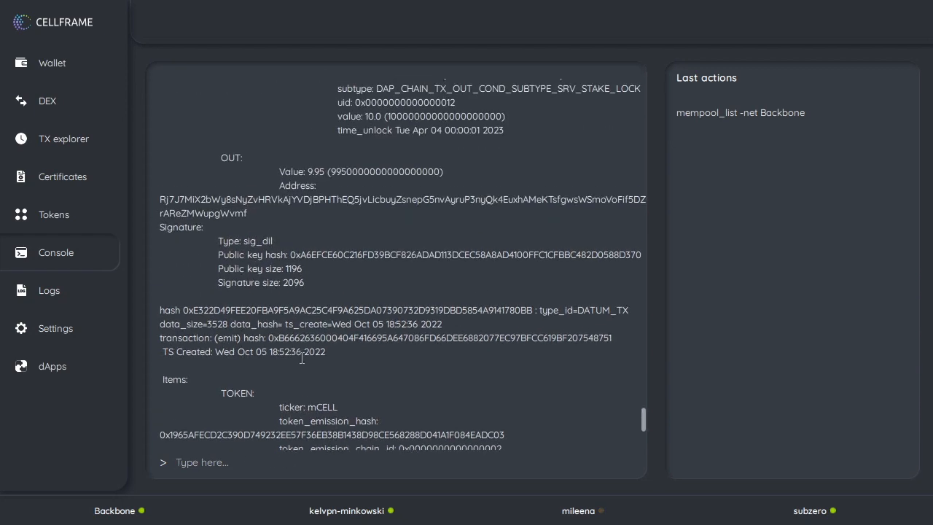
# Scroll the 69-record mempool output to the 10 CELL STAKE_LOCK transaction
pyautogui.scroll(3)
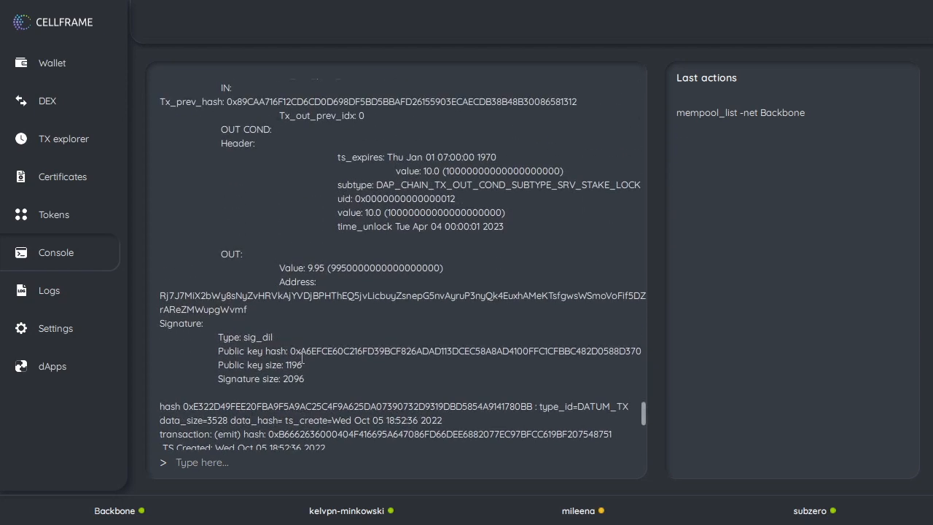
pyautogui.scroll(-3)
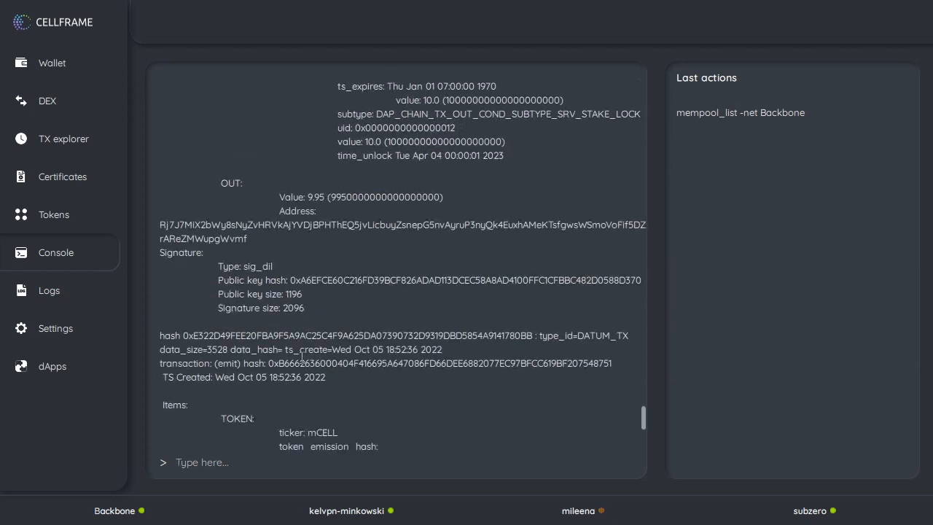
pyautogui.scroll(-3)
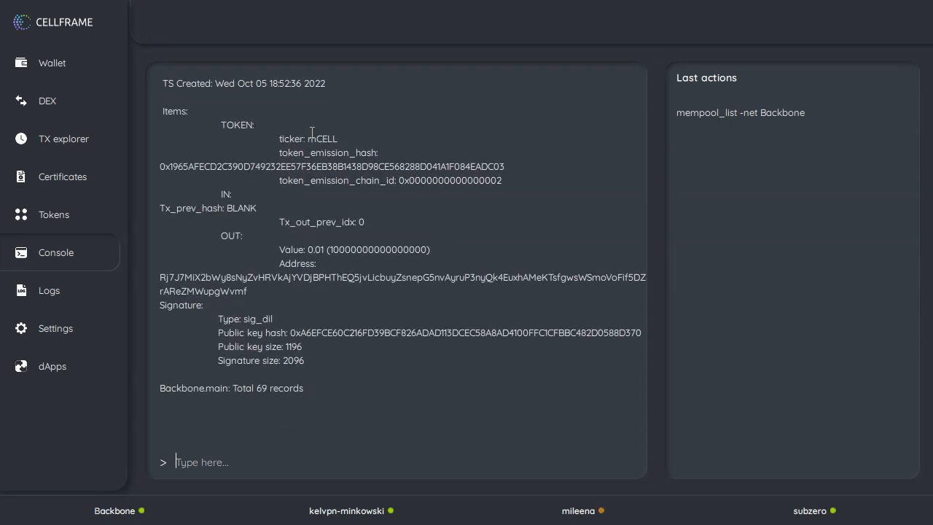
pyautogui.moveTo(306, 138)
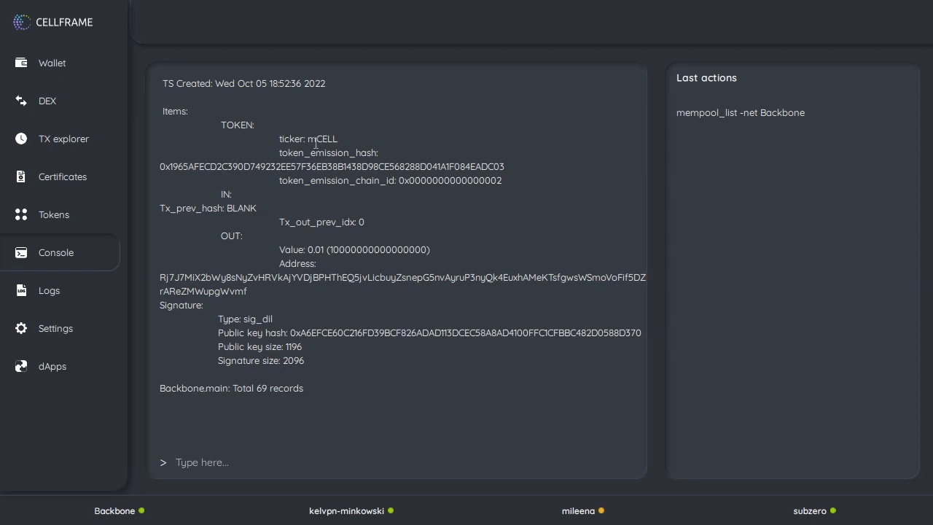
pyautogui.moveTo(323, 183)
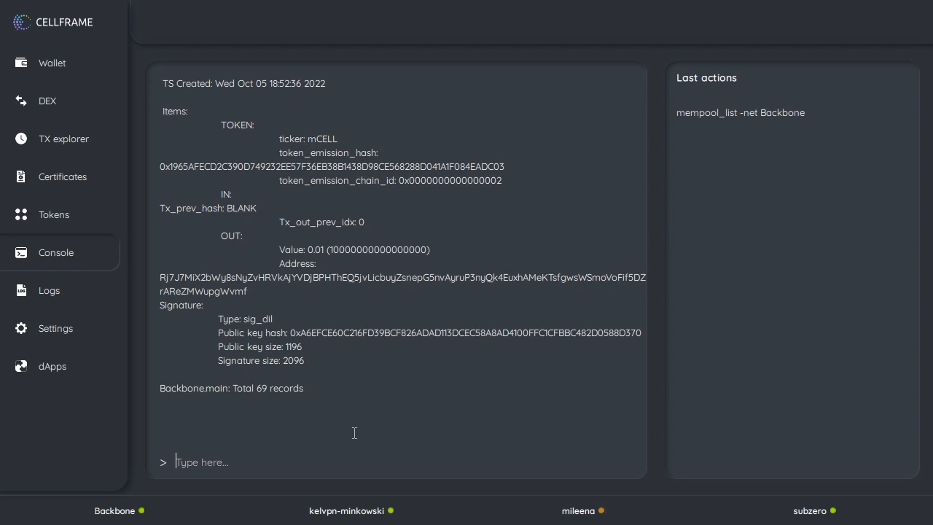
pyautogui.scroll(-3)
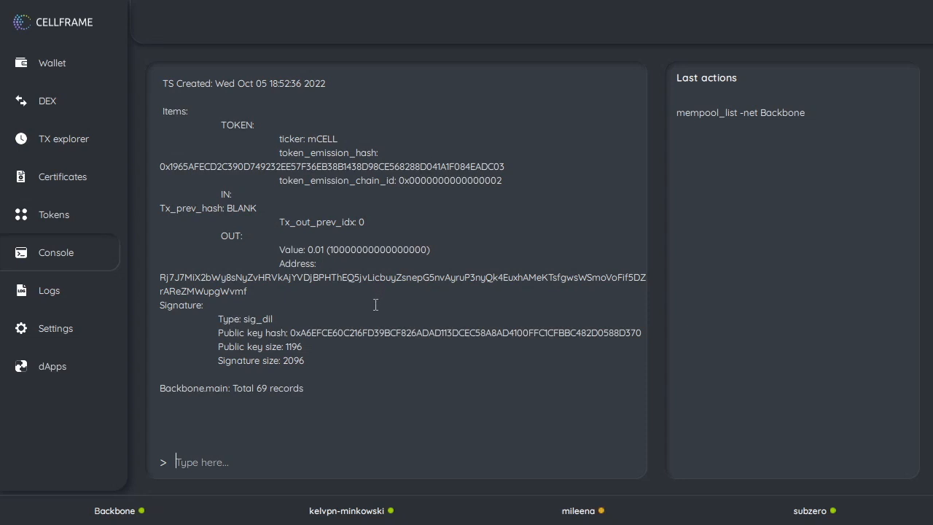
pyautogui.scroll(-3)
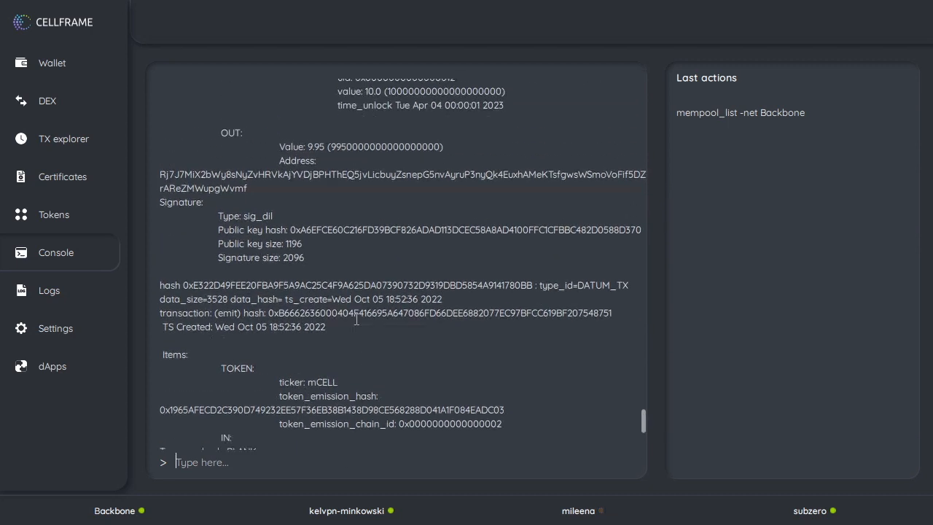
# Open the CellTest wallet to view its 9.95 CELL and 0.01 mCELL balances
pyautogui.click(52, 62)
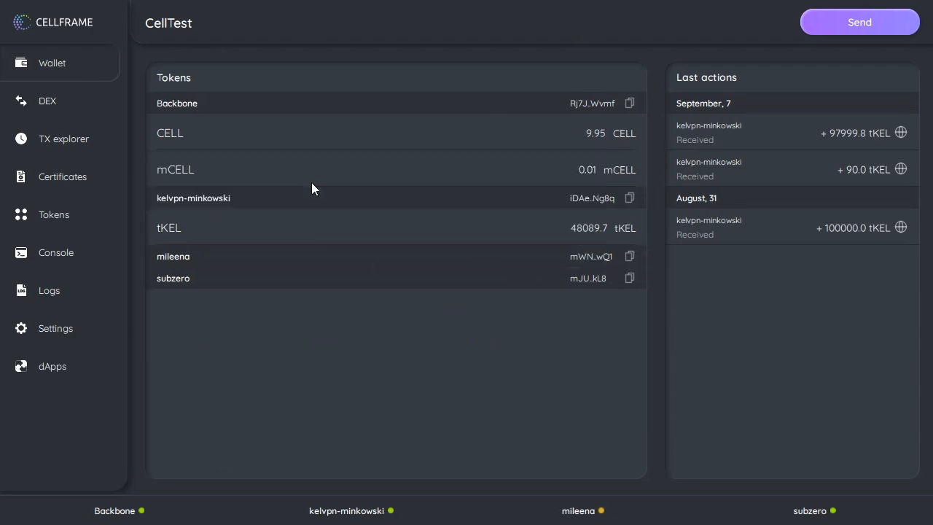
pyautogui.moveTo(594, 146)
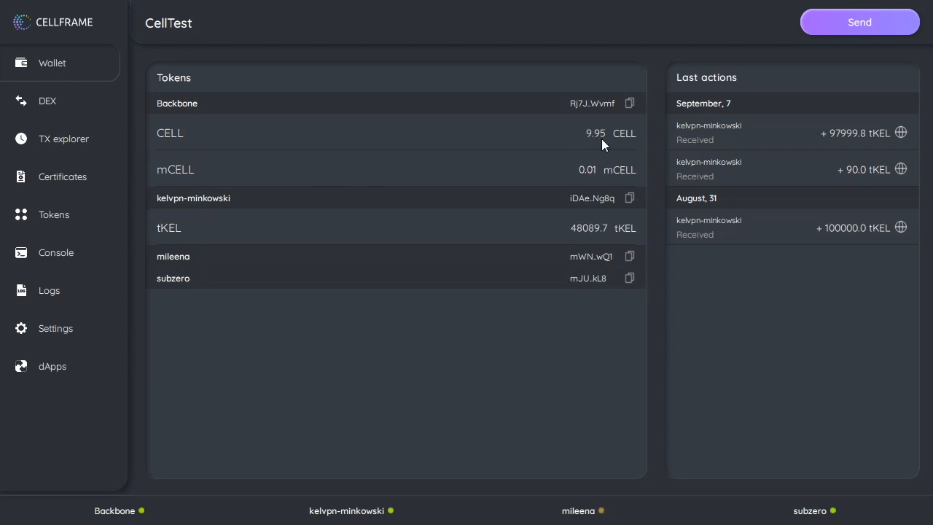
pyautogui.moveTo(588, 178)
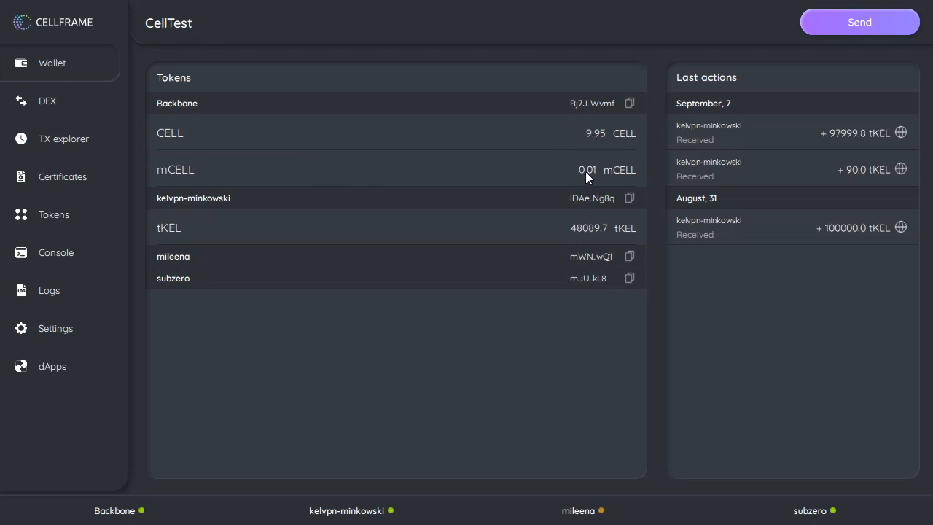
pyautogui.moveTo(644, 168)
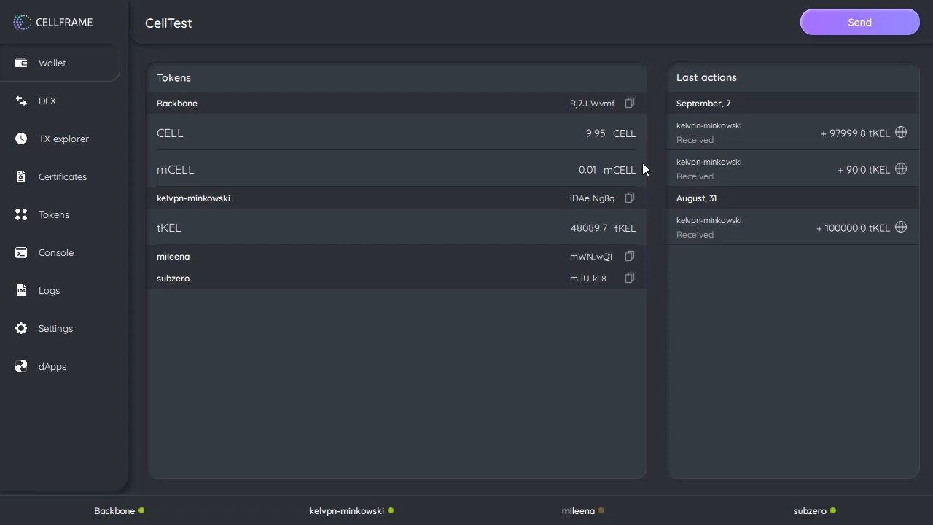
pyautogui.moveTo(663, 281)
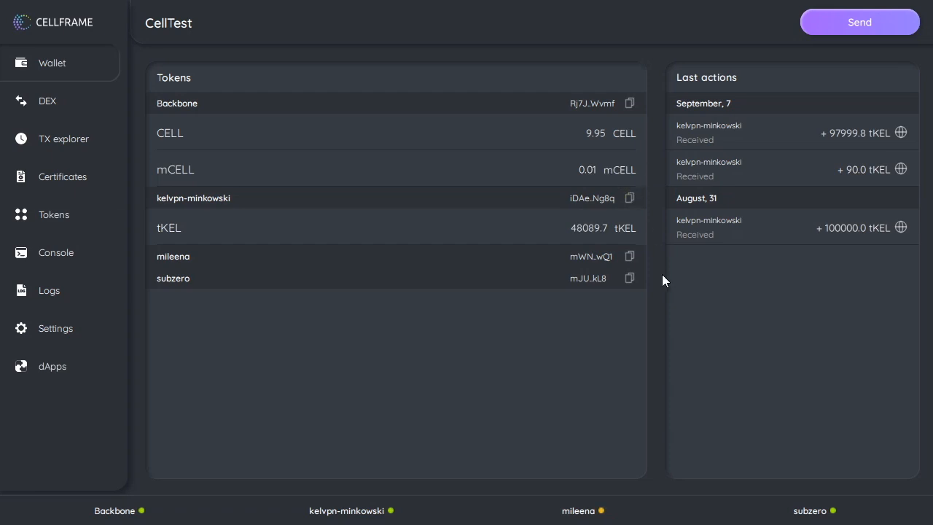
pyautogui.moveTo(599, 171)
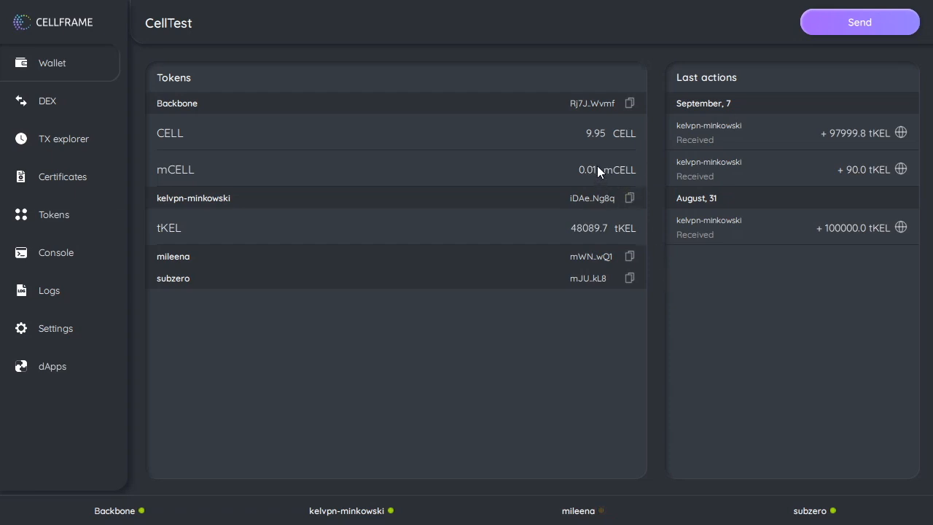
pyautogui.moveTo(617, 177)
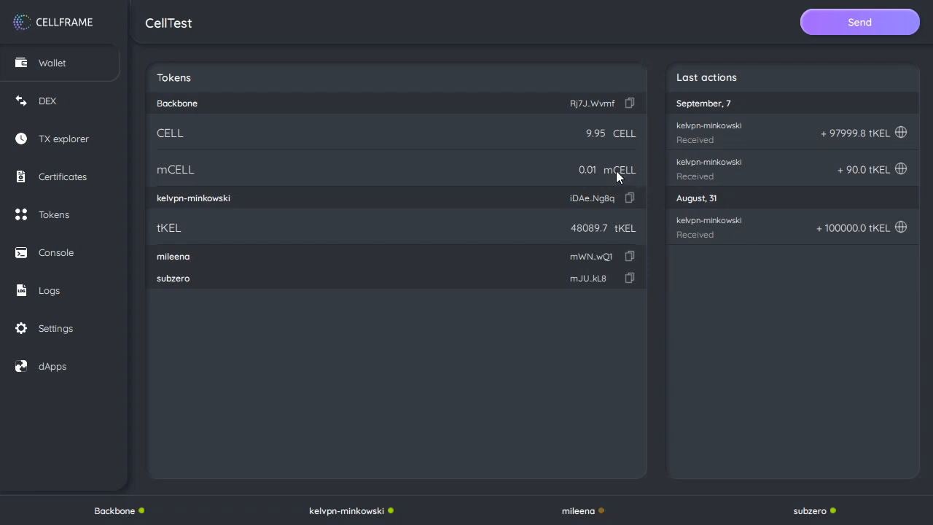
pyautogui.moveTo(548, 61)
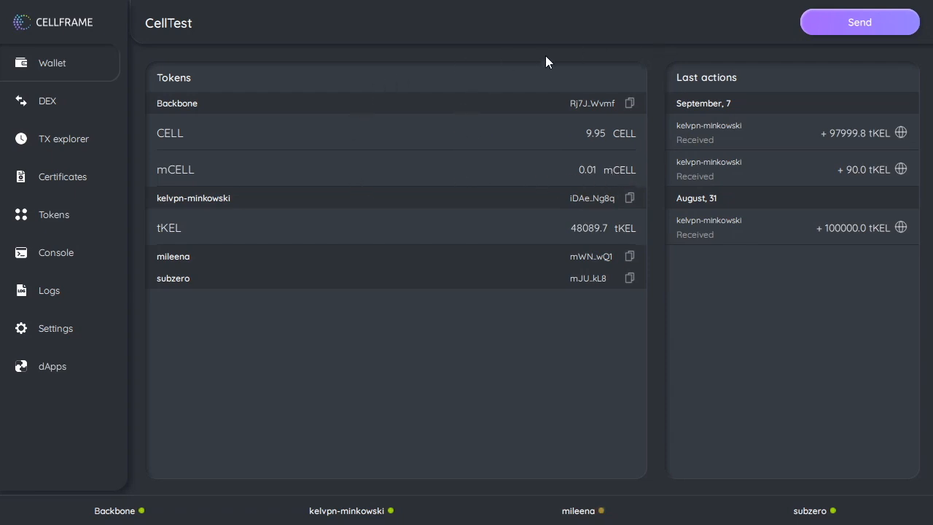
pyautogui.moveTo(632, 148)
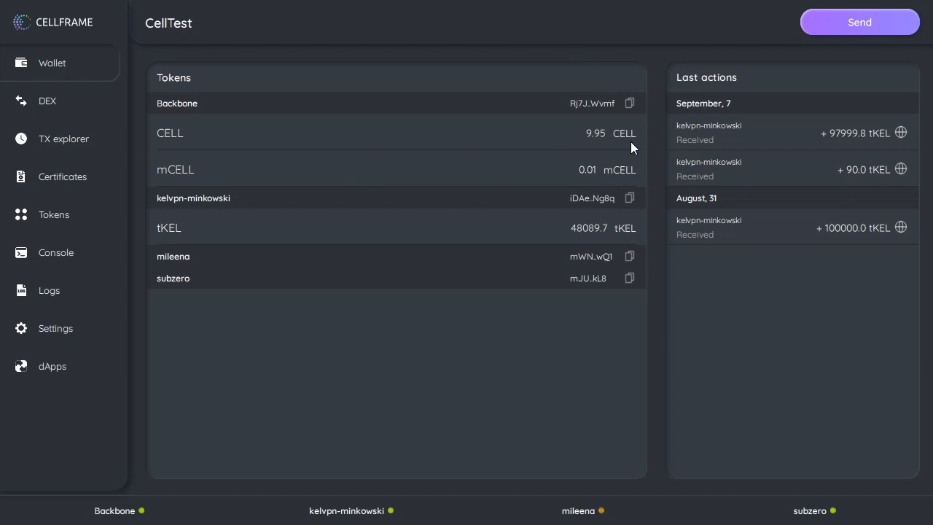
pyautogui.moveTo(568, 159)
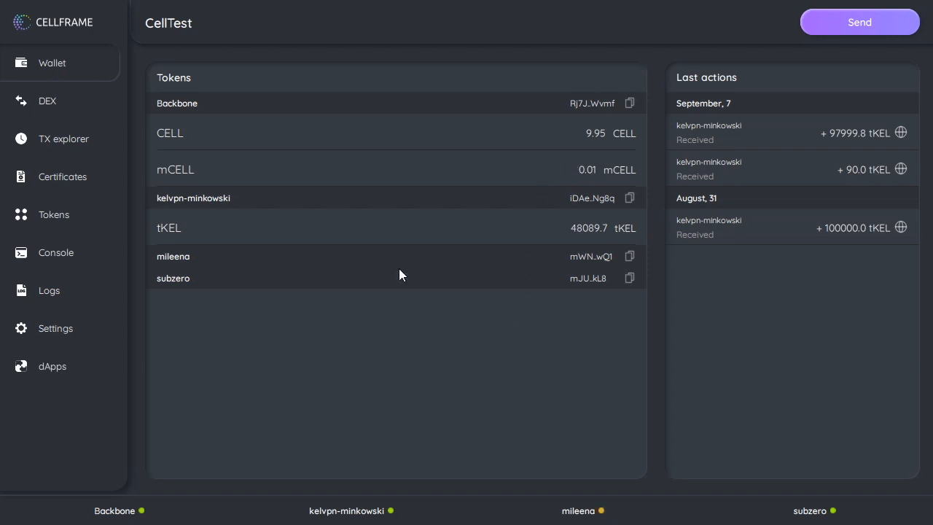
pyautogui.moveTo(576, 185)
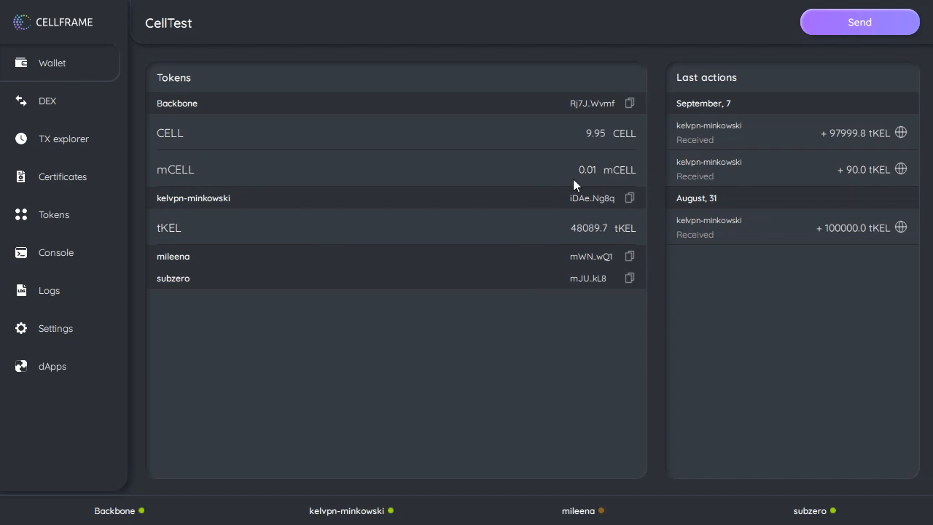
pyautogui.moveTo(296, 157)
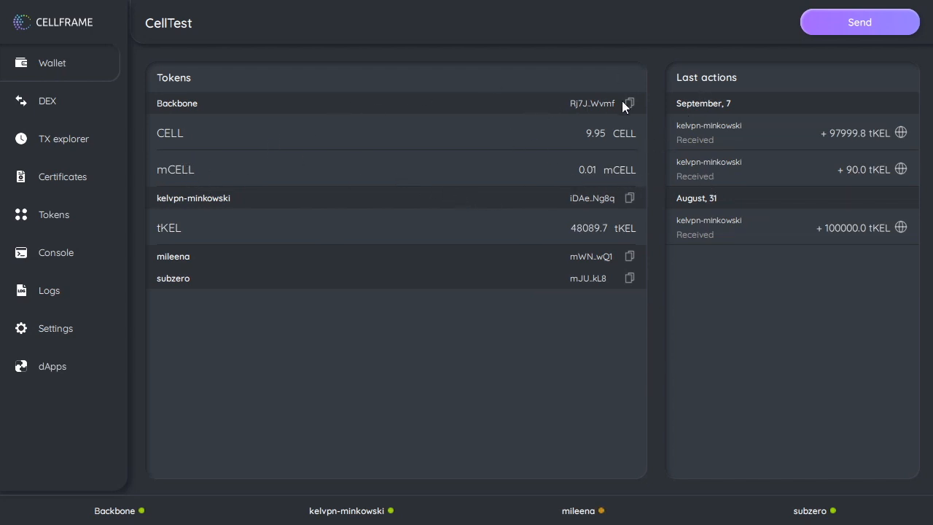
pyautogui.moveTo(532, 143)
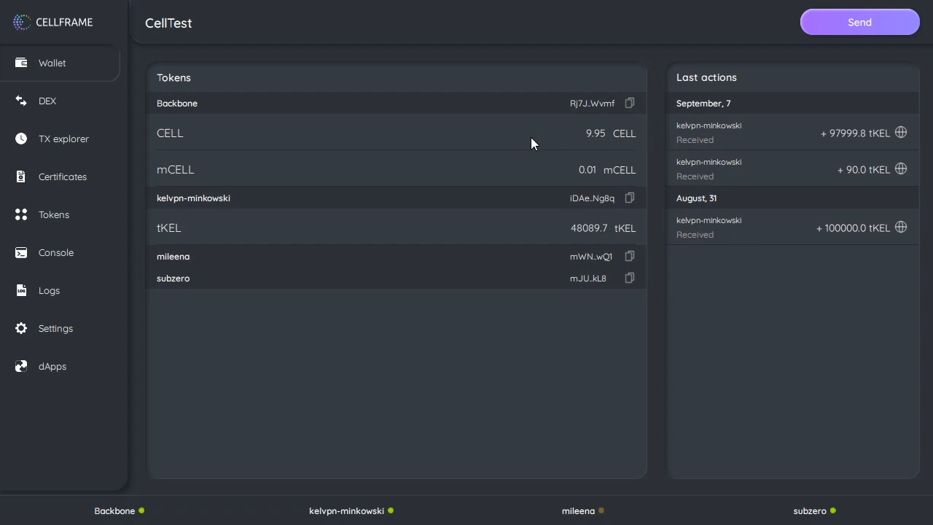
pyautogui.moveTo(572, 174)
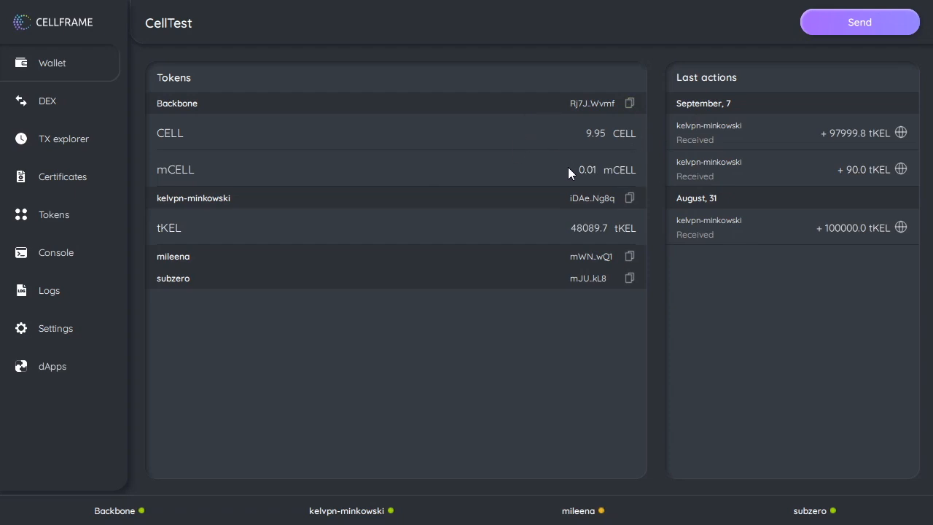
pyautogui.moveTo(570, 193)
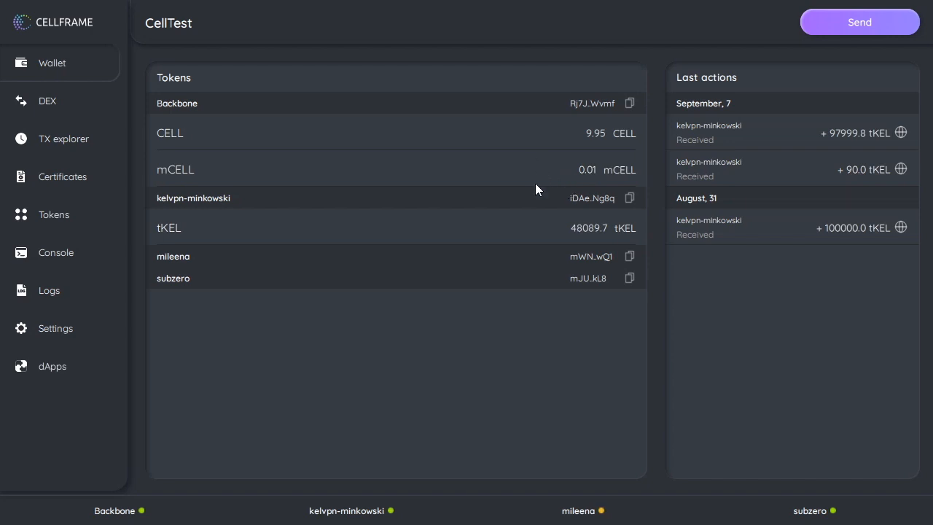
pyautogui.moveTo(476, 166)
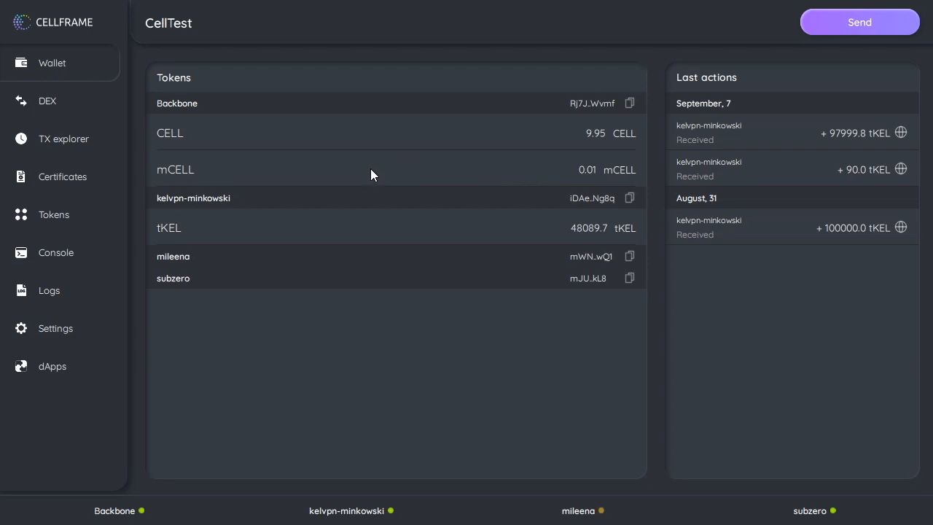
pyautogui.moveTo(377, 172)
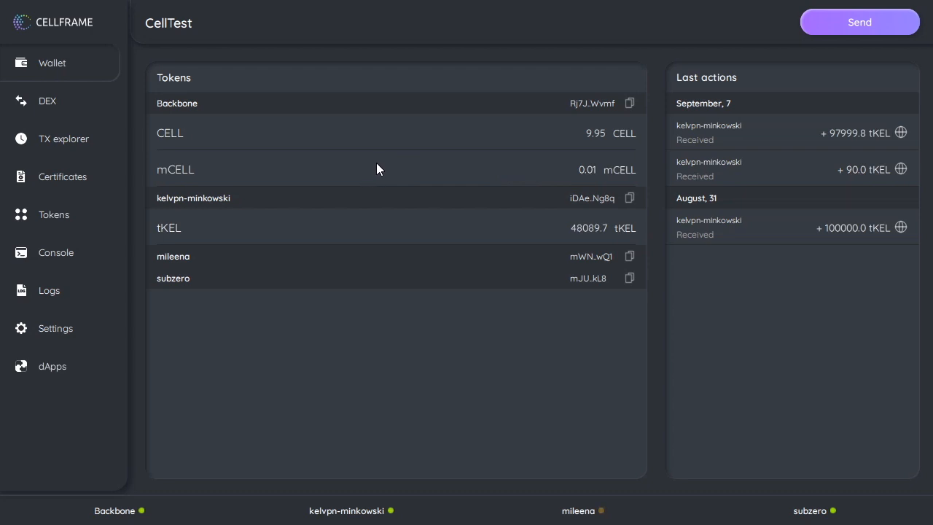
pyautogui.moveTo(384, 175)
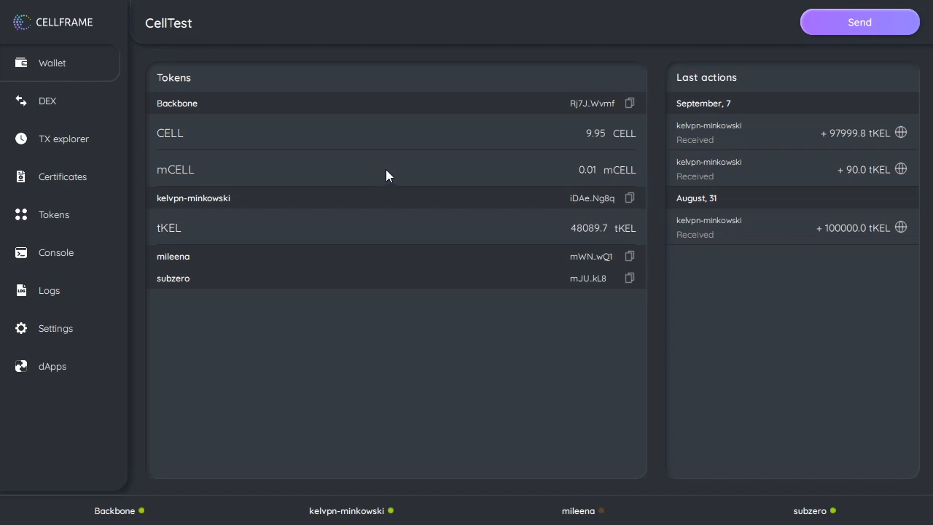
pyautogui.moveTo(399, 162)
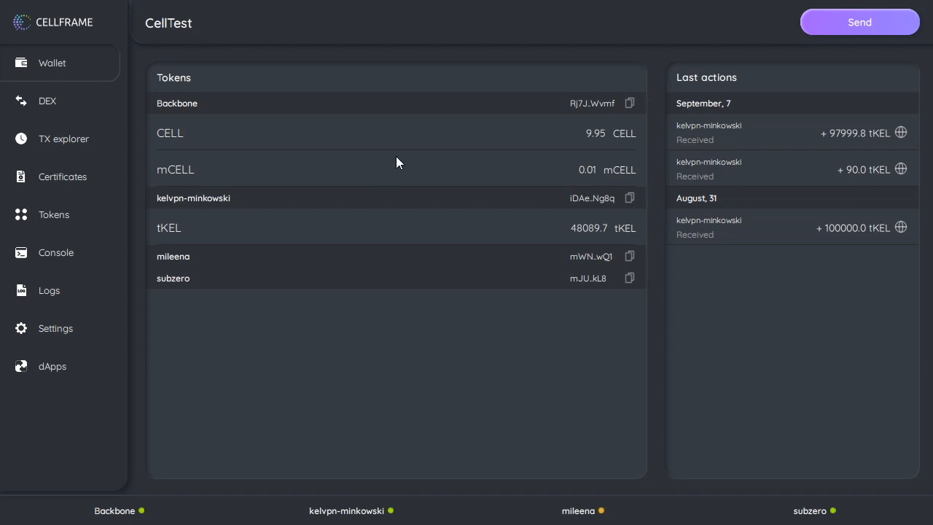
pyautogui.moveTo(384, 161)
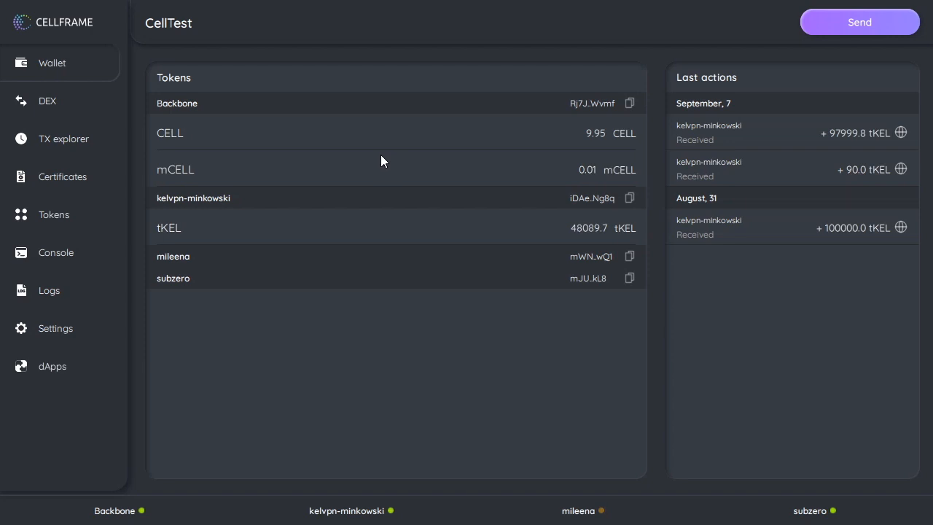